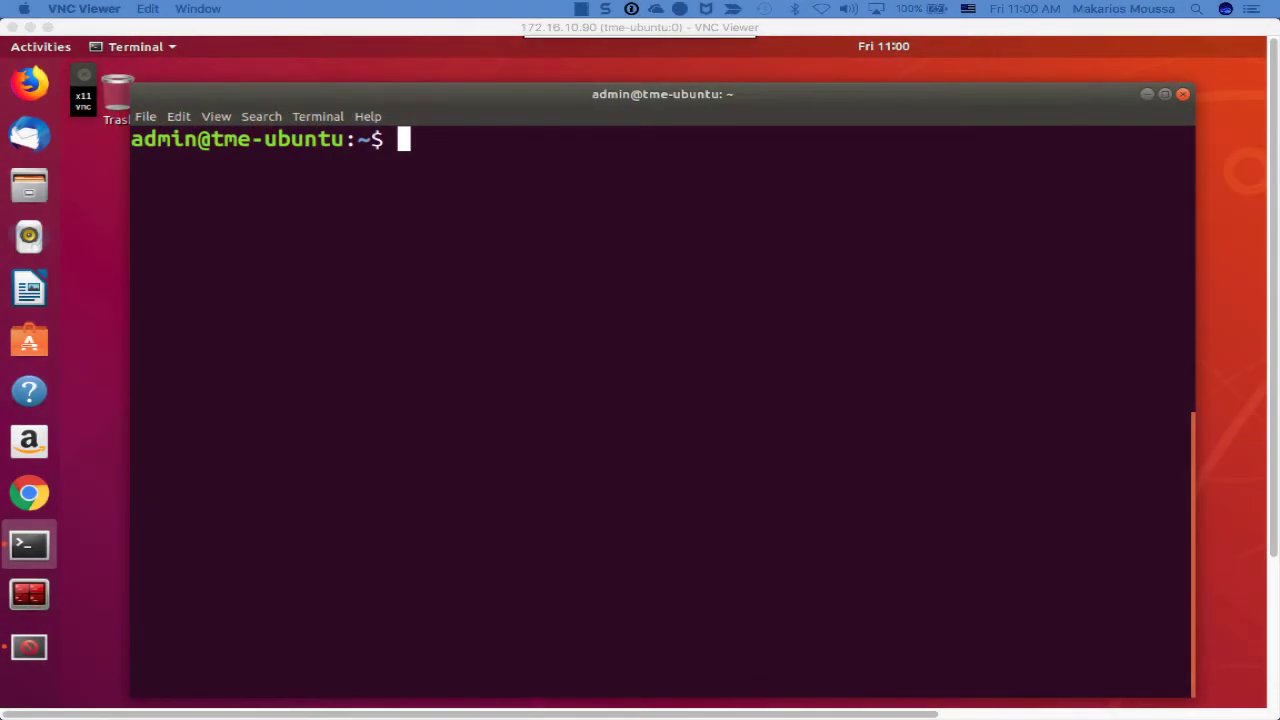
Run lsb_release -a to show Ubuntu 18.04.2 LTS (bionic) release details.
text(l)
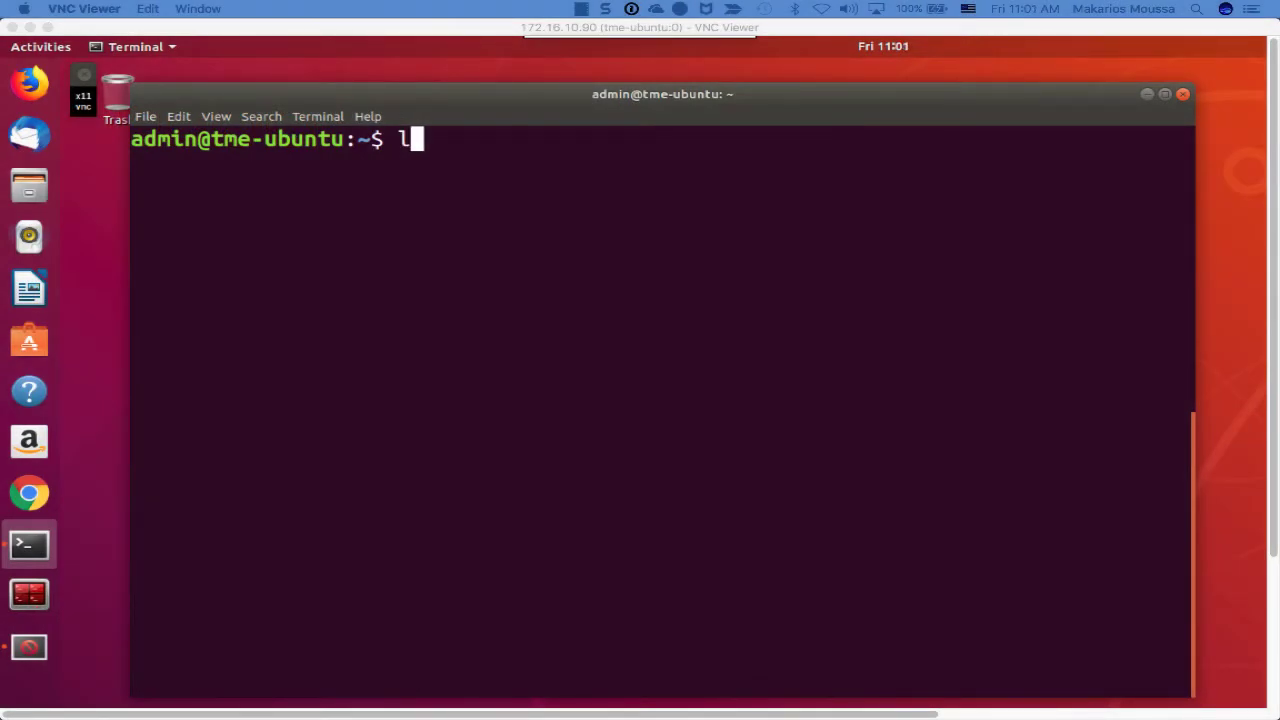
text(sb_)
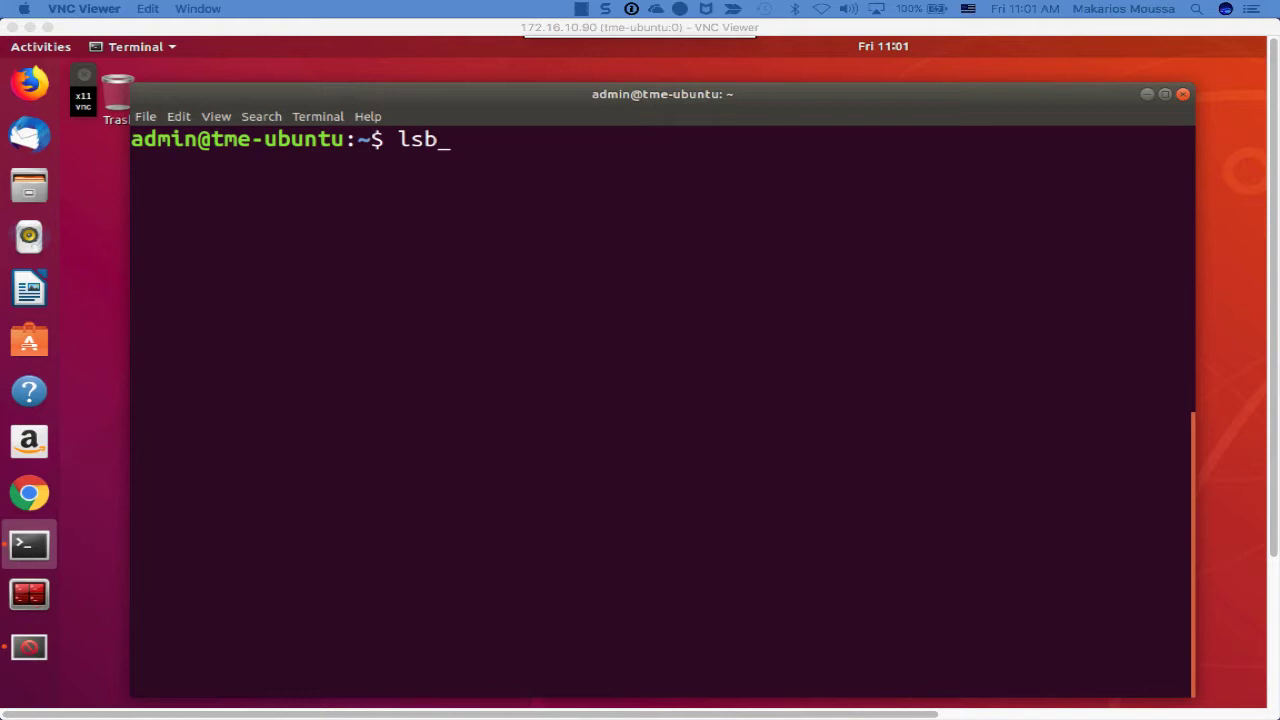
text(release -a)
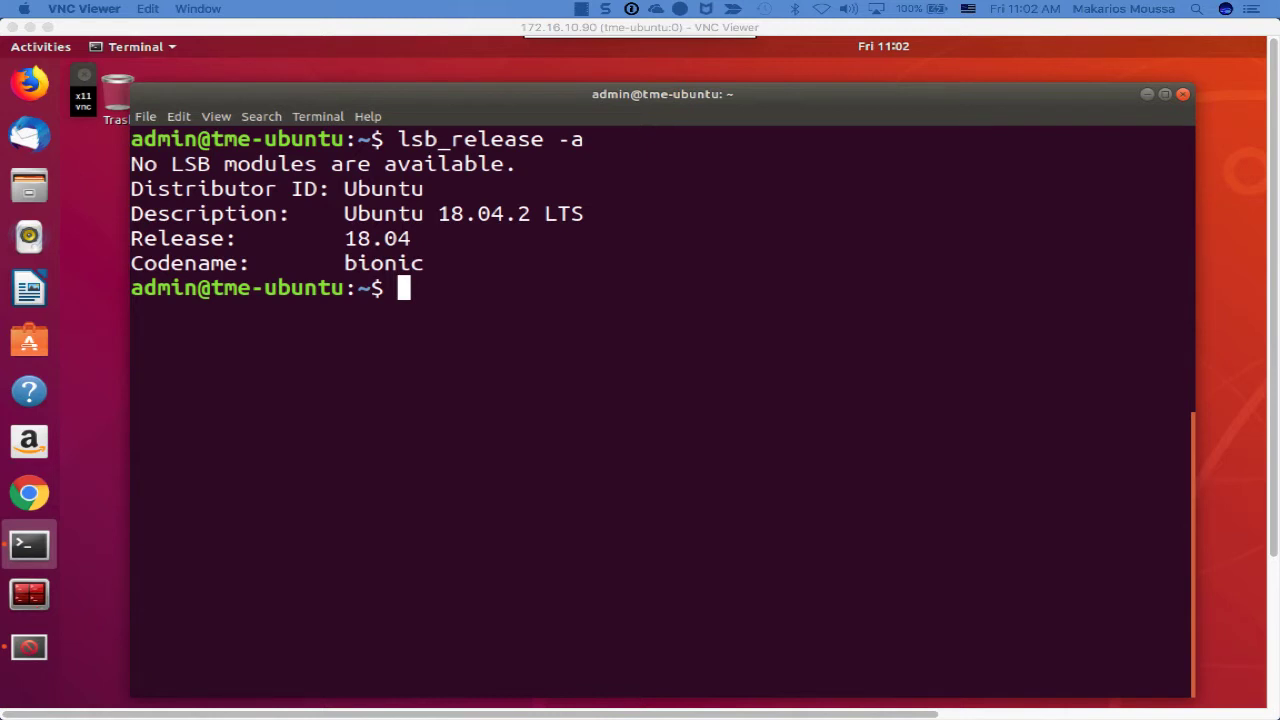
Run ./demo-owe.sh DEMO-OWE to associate with _owetm_DEMO-OWE_8538371 and get 172.16.20.141.
text(./demo)
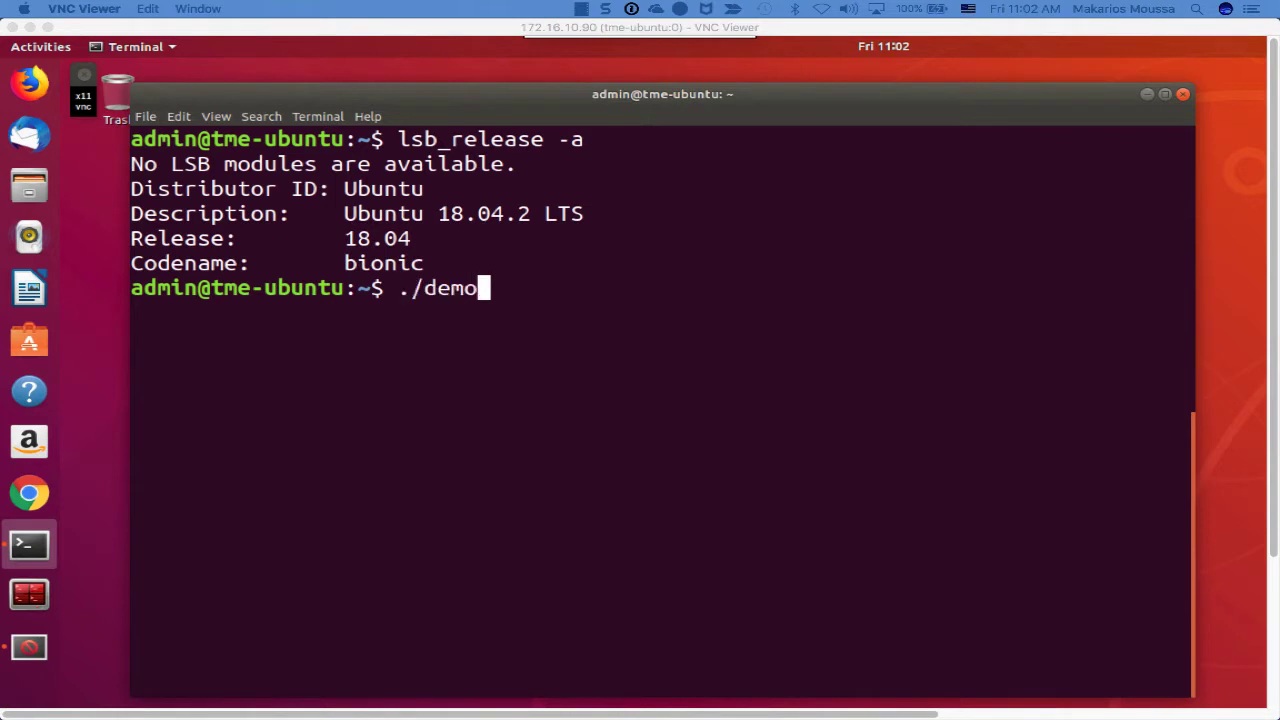
text(-owe)
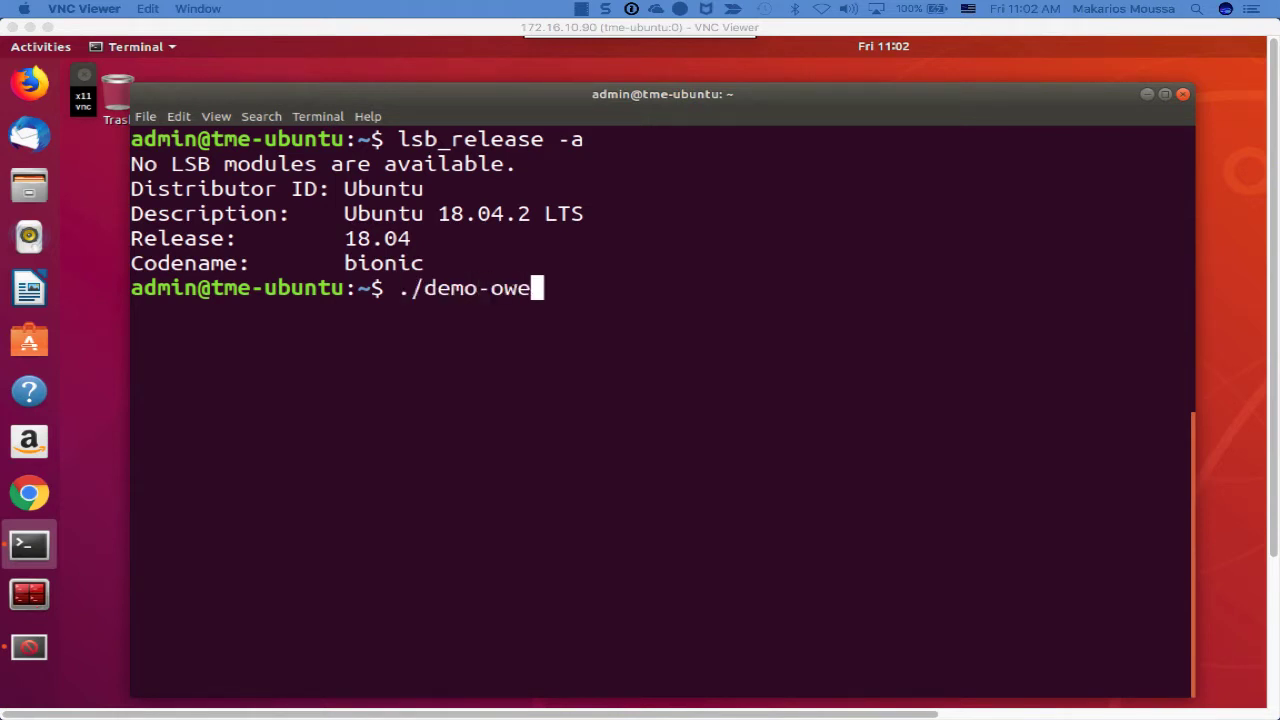
text(.sh DE)
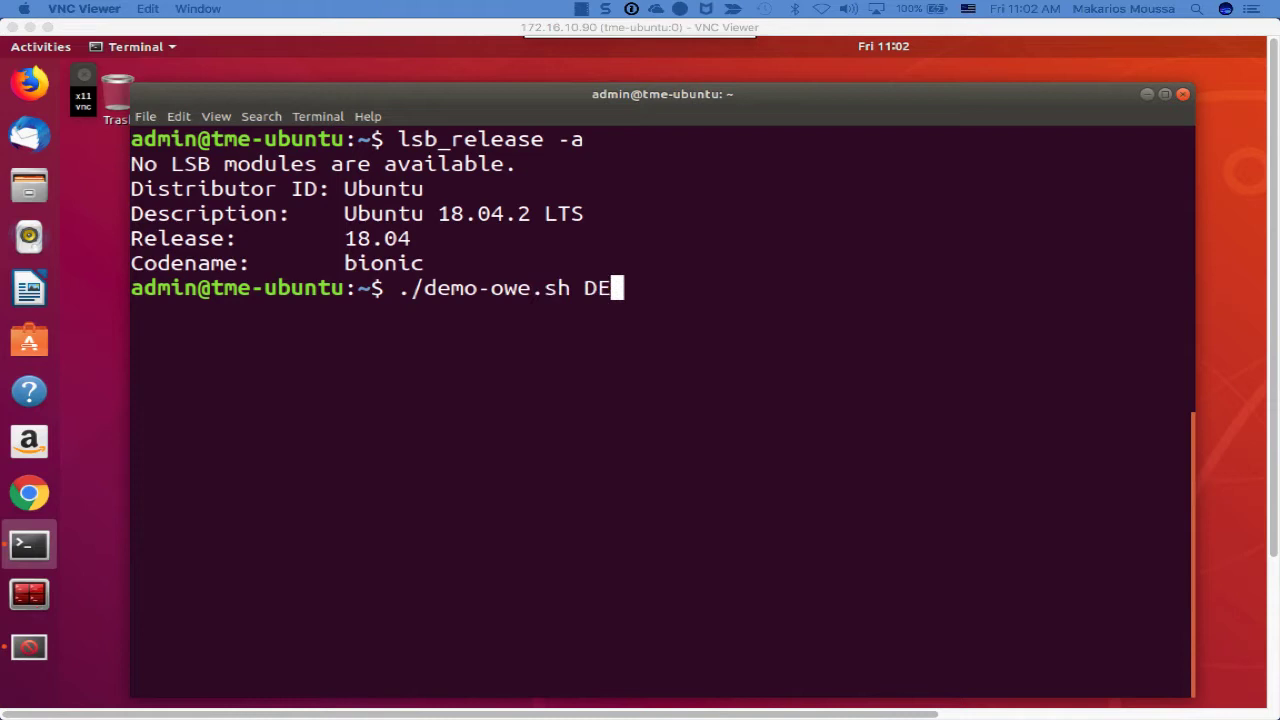
text(MO-OWE)
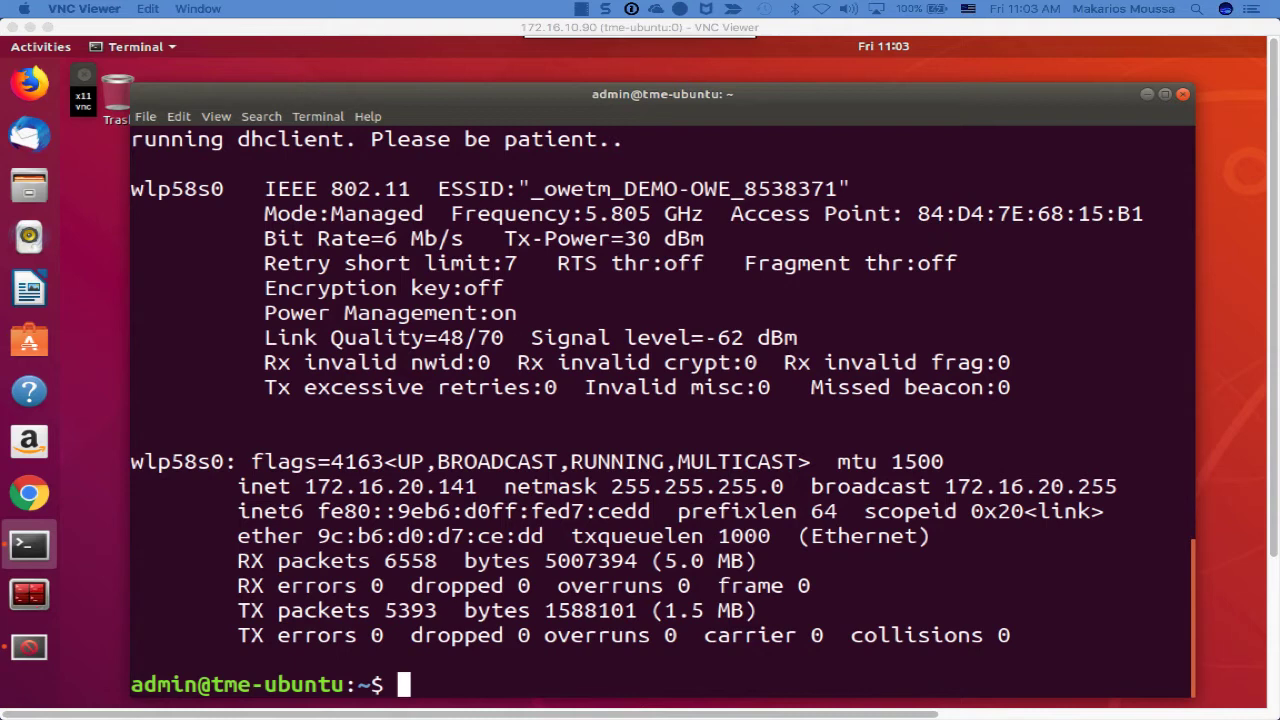
Ping 8.8.8.8 until replies arrive, then stop it with Ctrl+C.
text(ping)
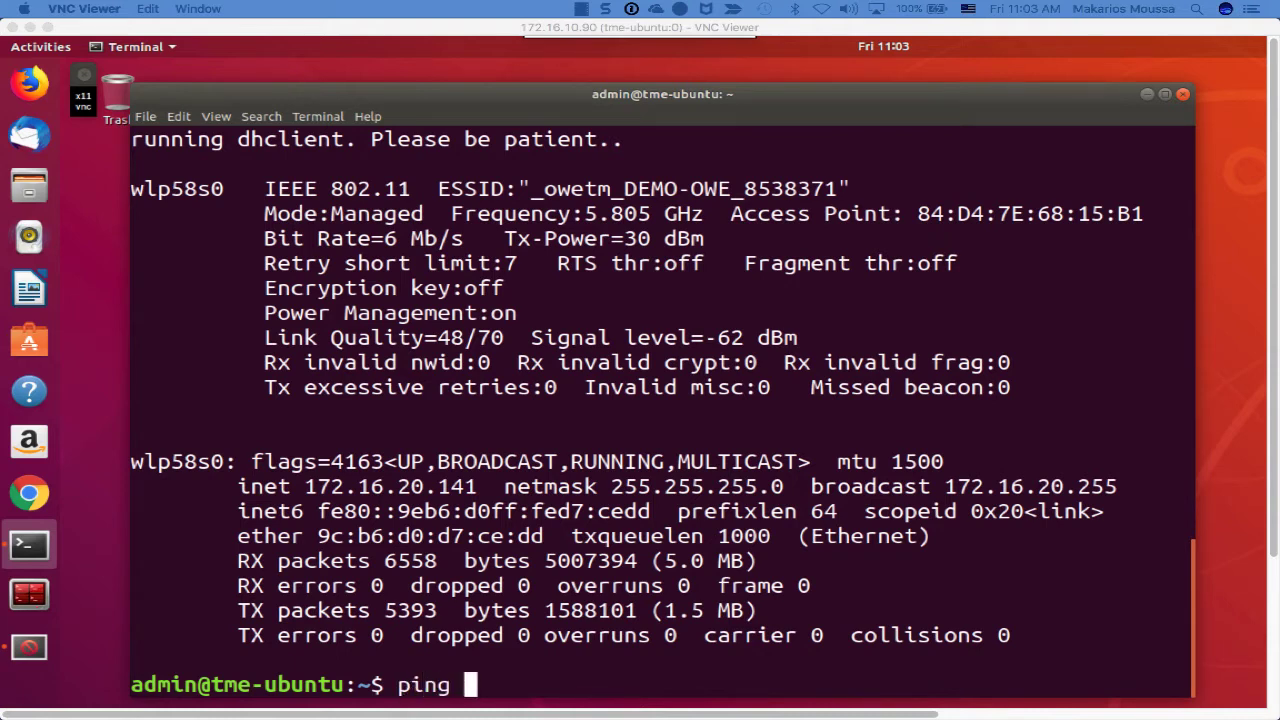
text(8.8.8.8)
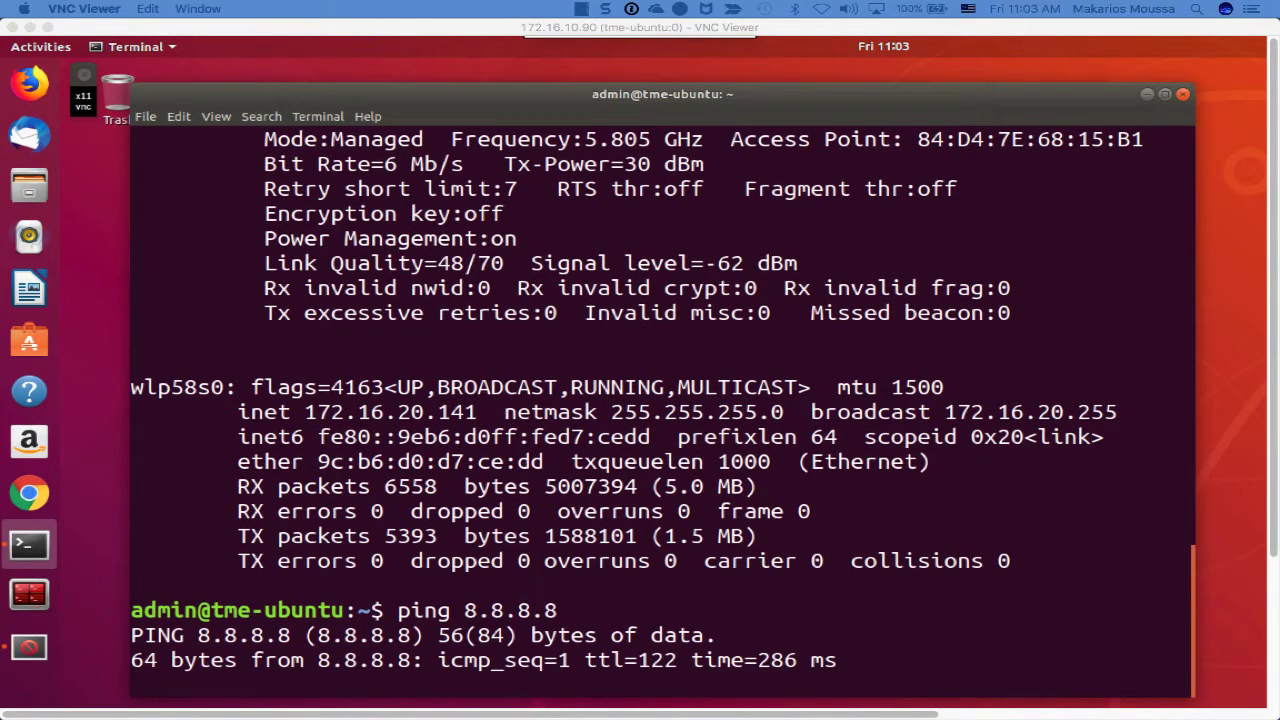
key(ctrl+c)
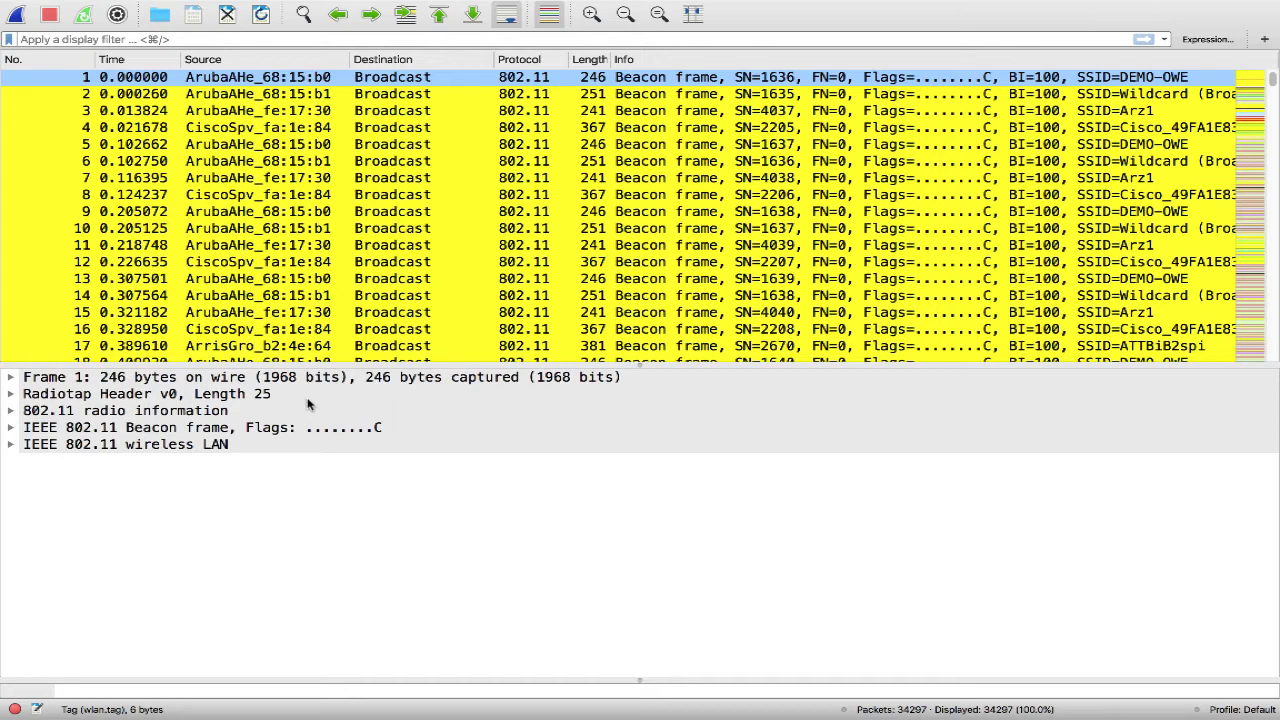
mouse_move(352, 188)
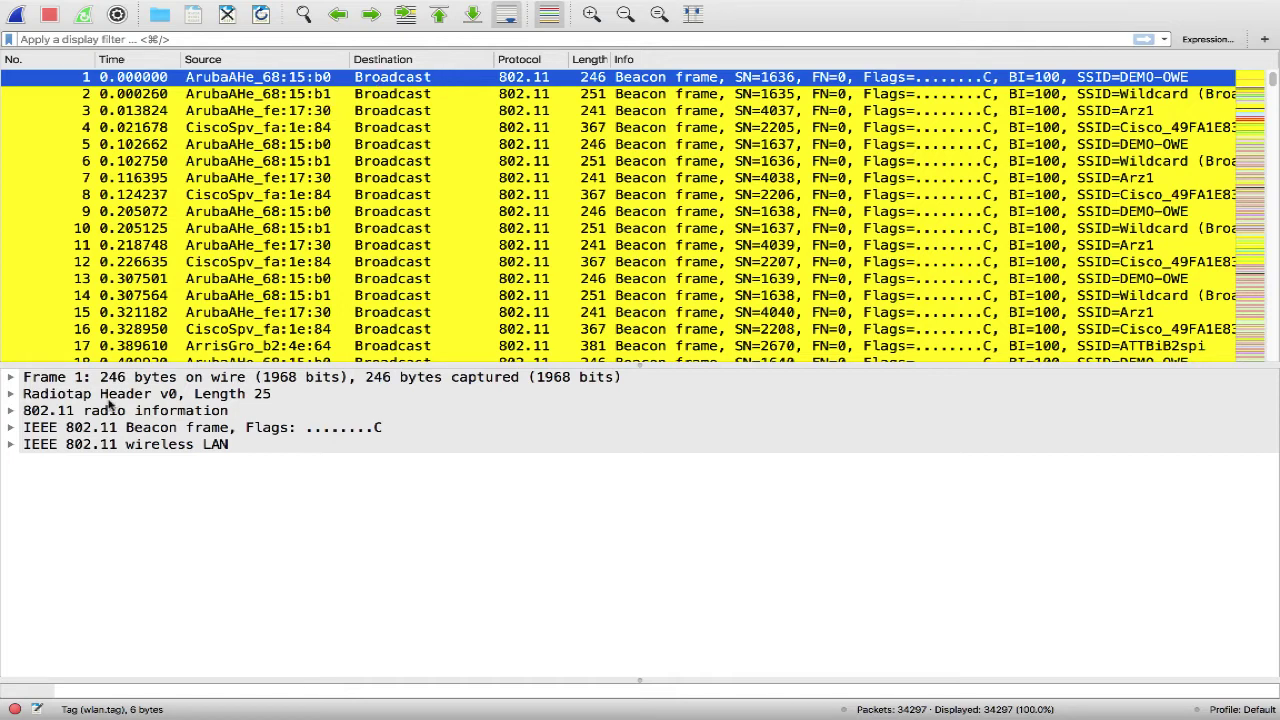
Expand the DEMO-OWE beacon's OWE Transition Mode tag naming _owetm_DEMO-OWE_8538371, then select frame 2.
click(10, 444)
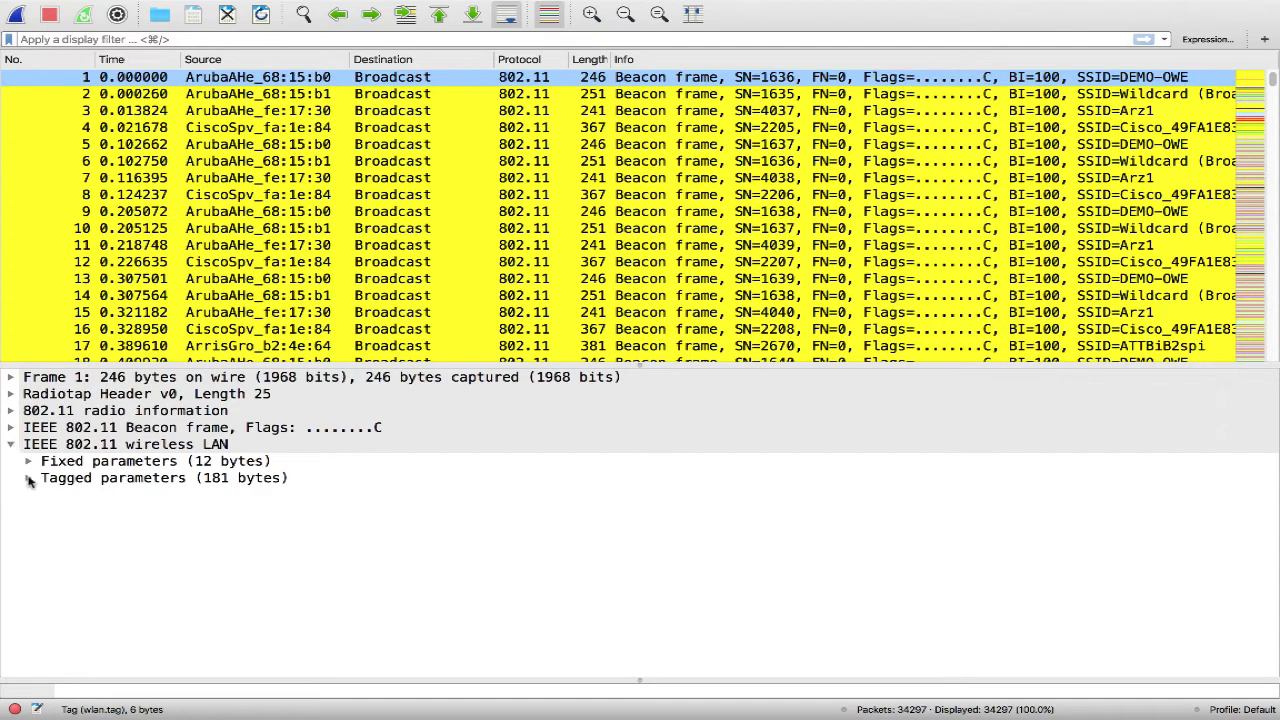
click(28, 478)
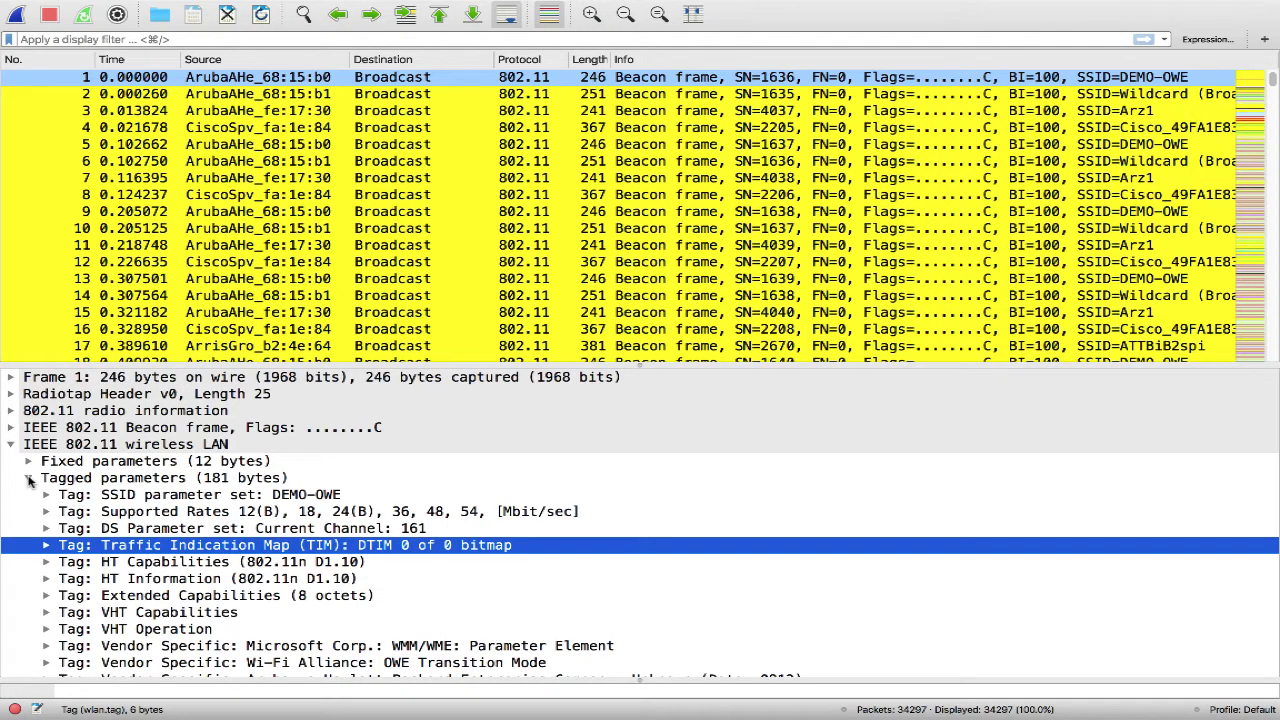
mouse_move(88, 624)
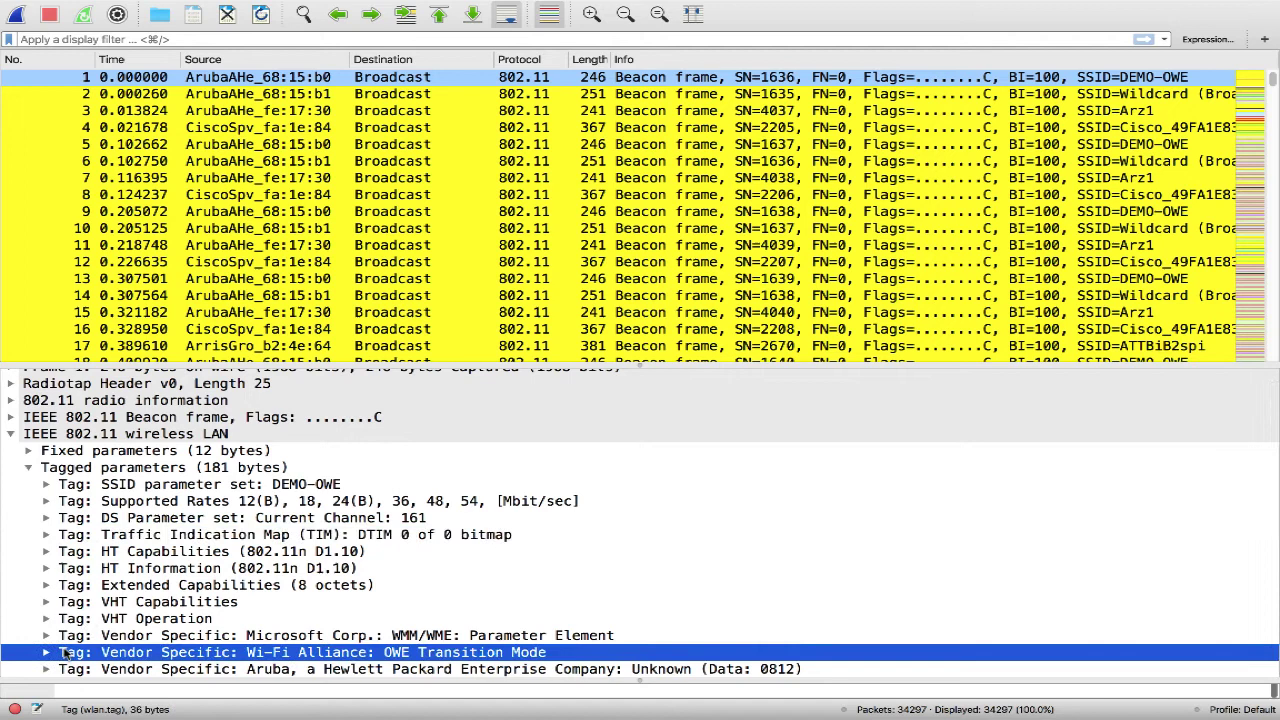
click(46, 652)
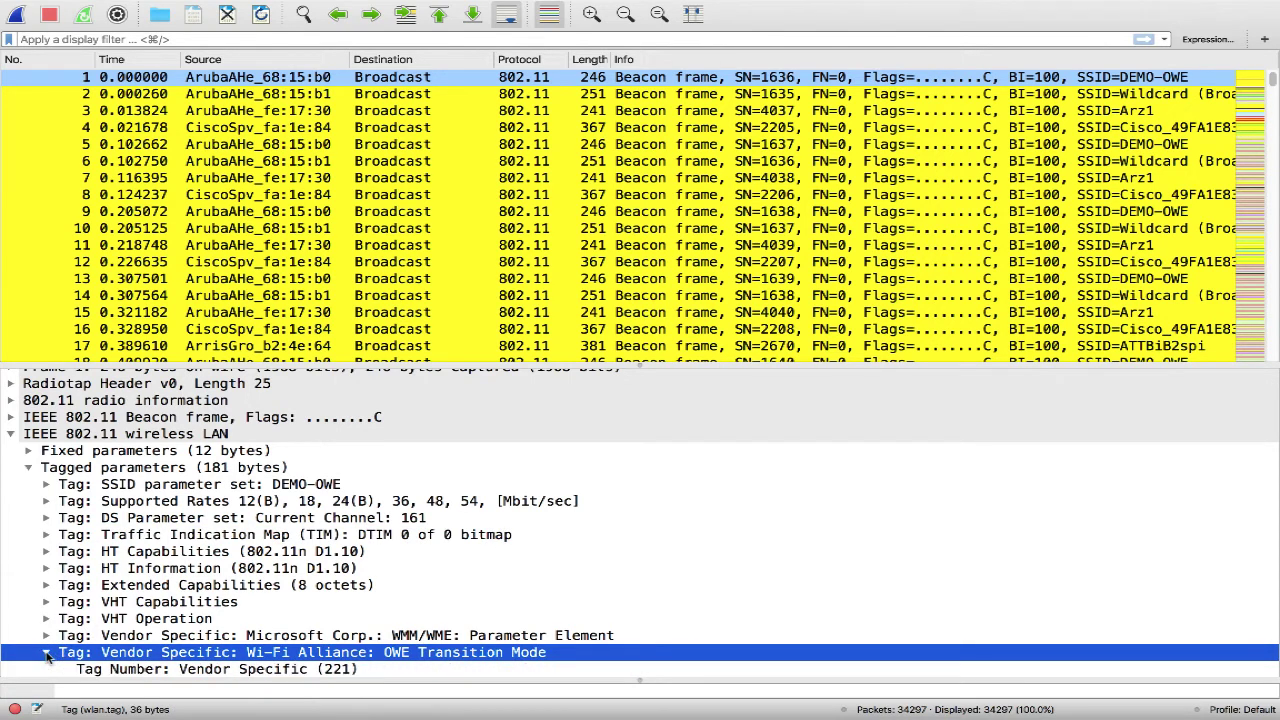
click(46, 652)
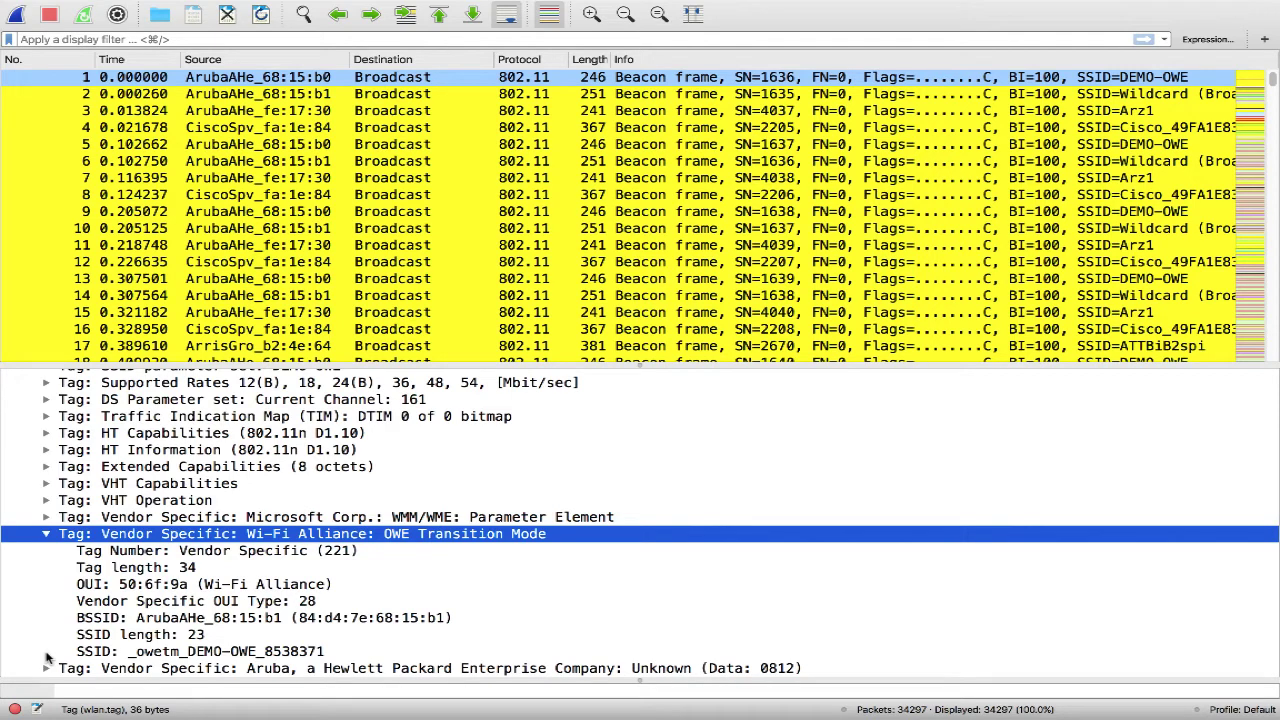
click(200, 652)
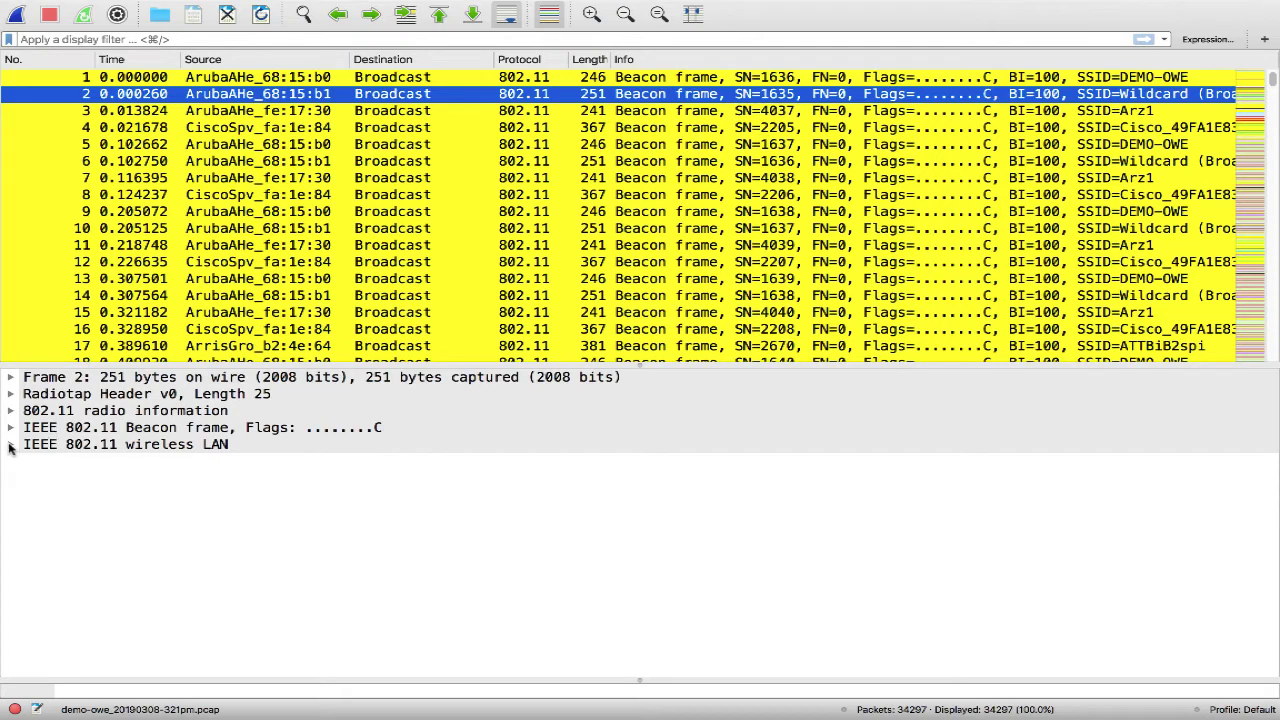
Expand the Wildcard SSID beacon's RSN tag showing Opportunistic Wireless Encryption AKM and its OWE Transition Mode tag.
click(8, 444)
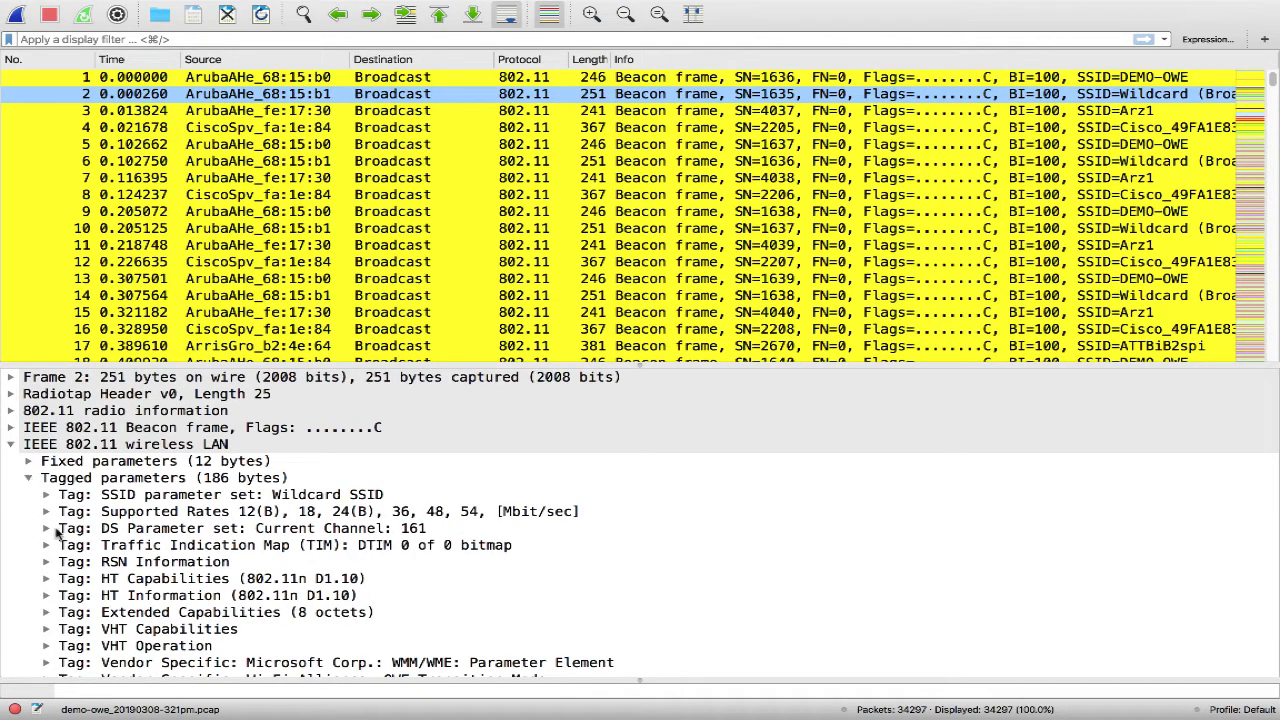
click(160, 560)
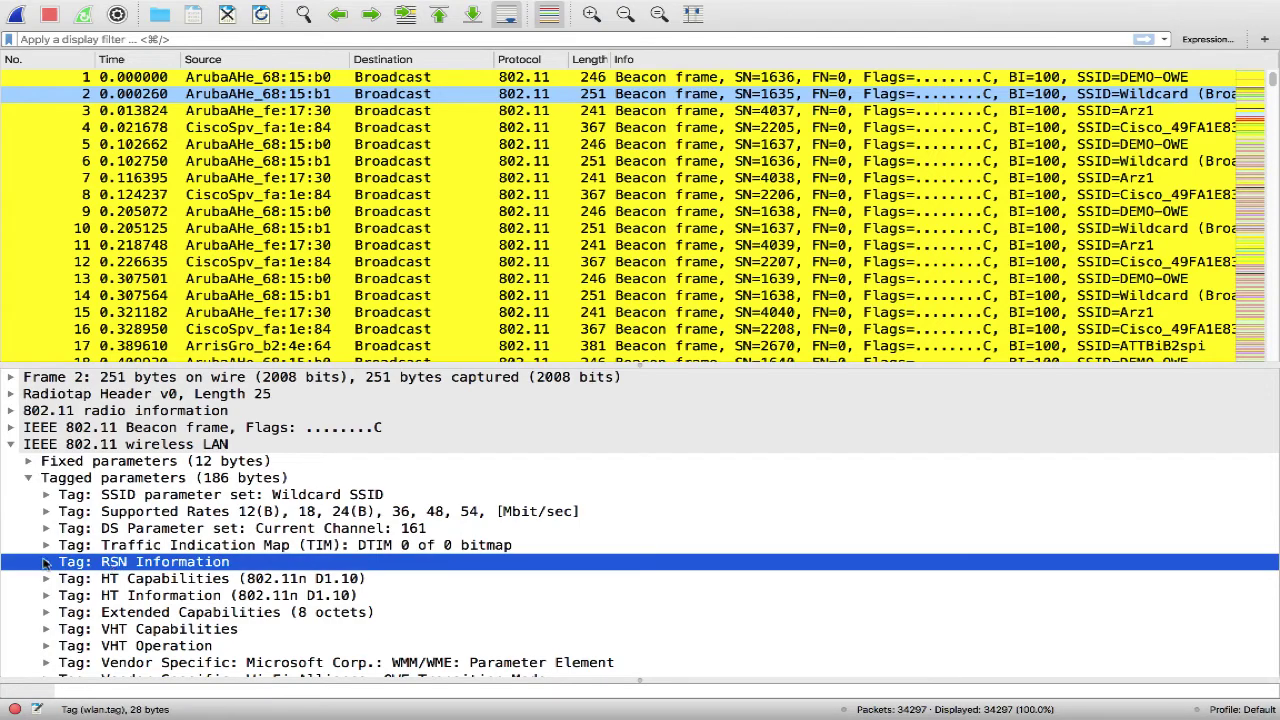
click(46, 560)
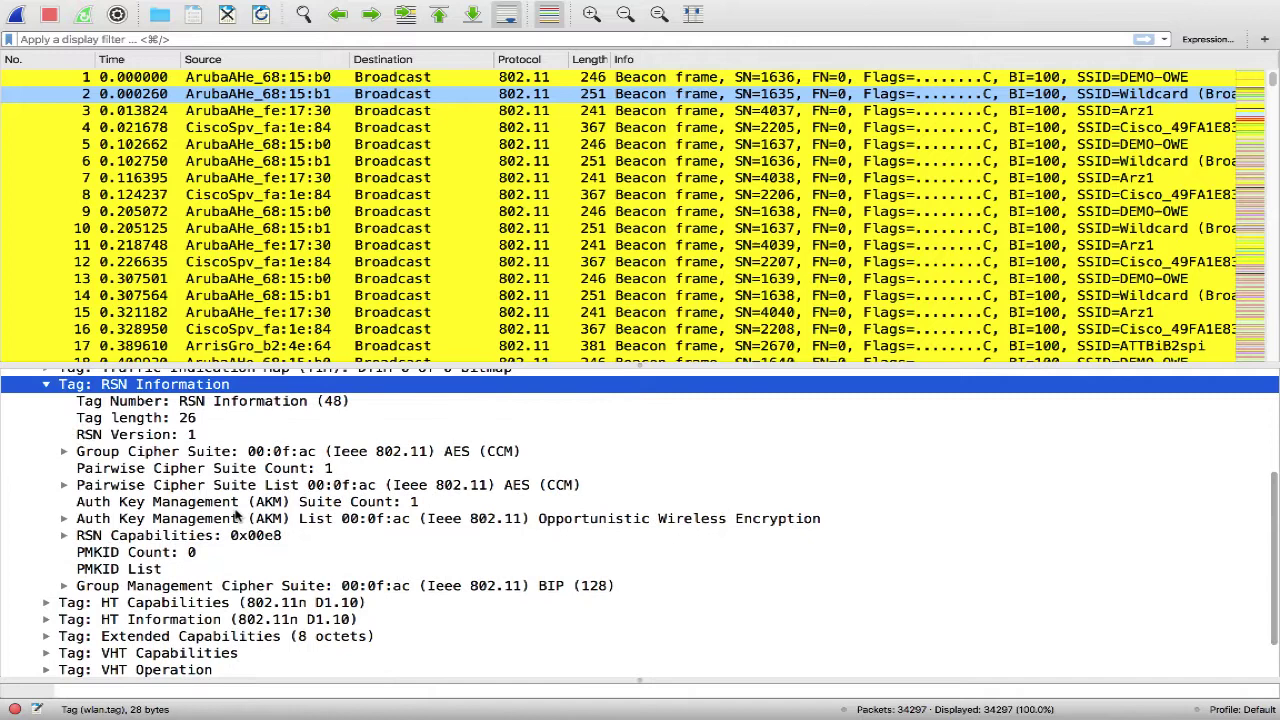
click(300, 518)
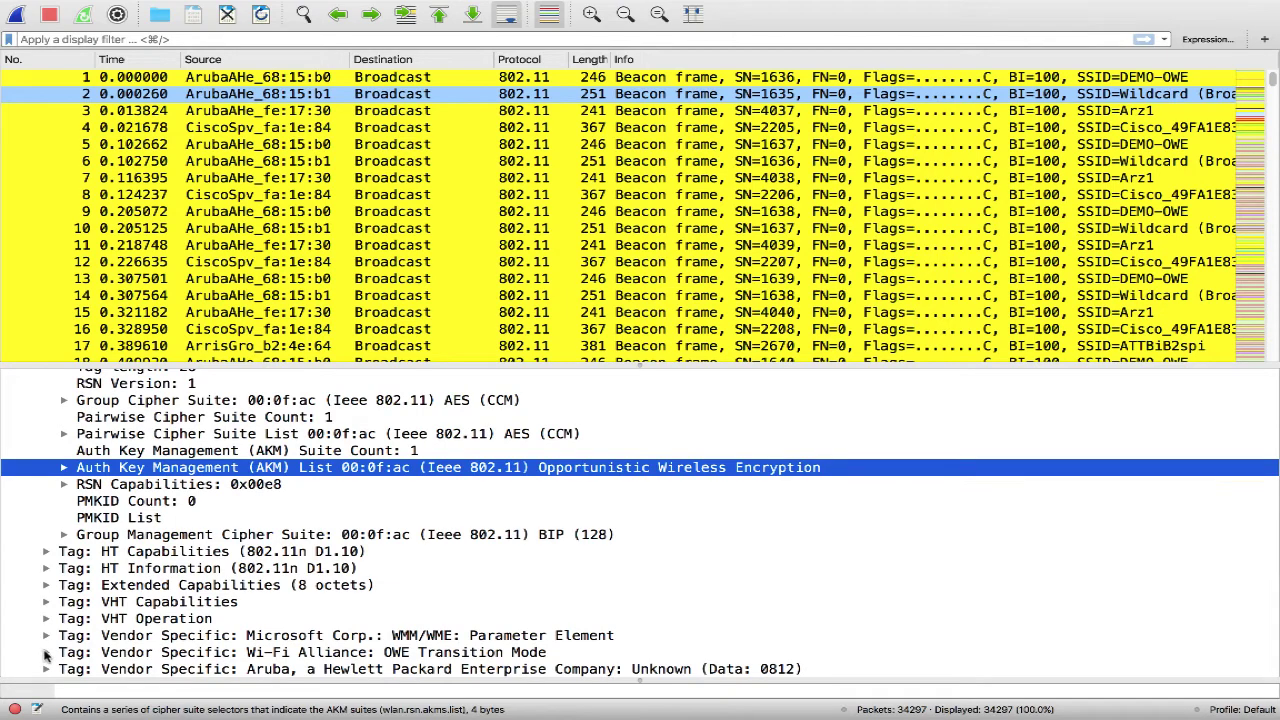
click(48, 652)
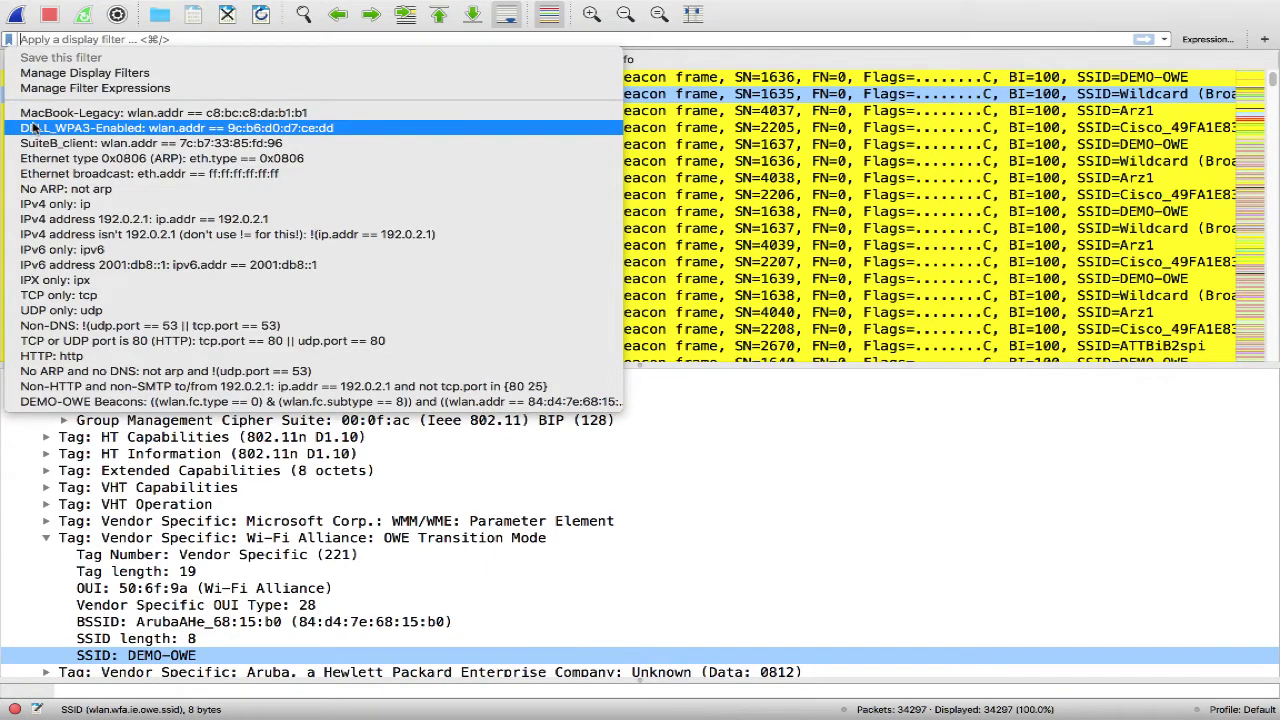
Filter to the WPA3 client, view its Open System authentication, then select the Association Request's RSN tag.
click(176, 128)
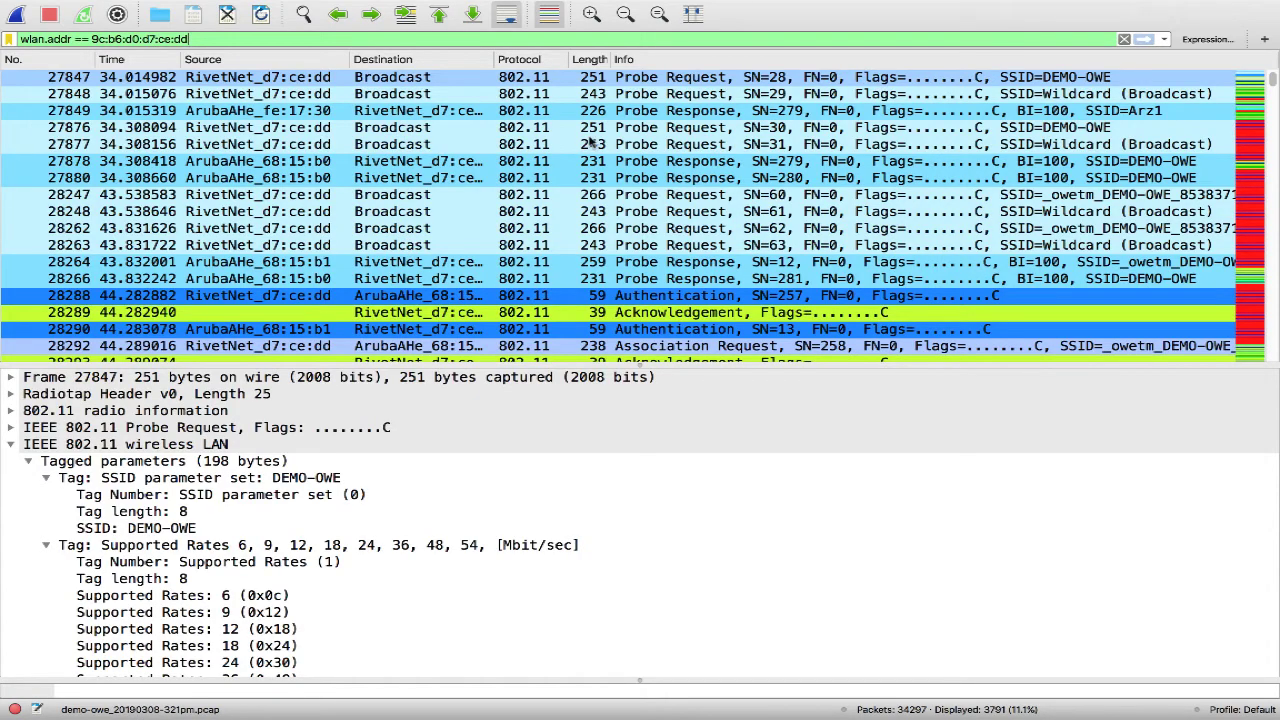
mouse_move(640, 198)
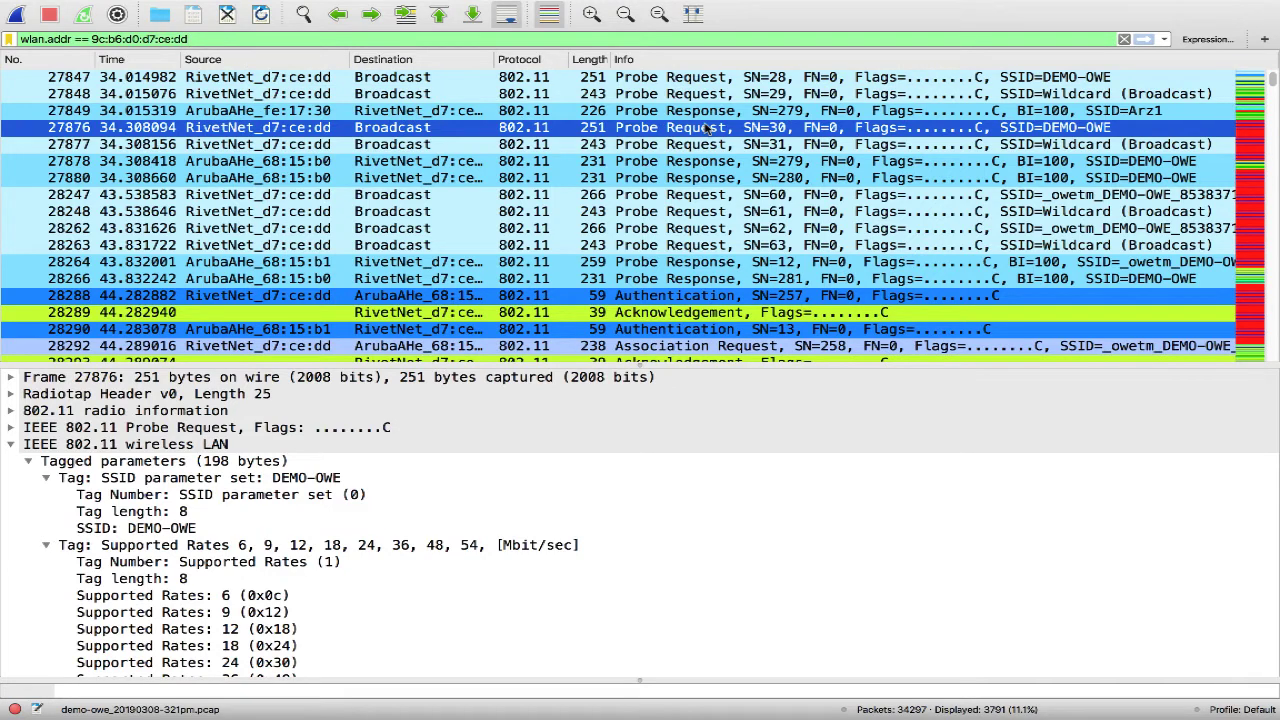
mouse_move(730, 114)
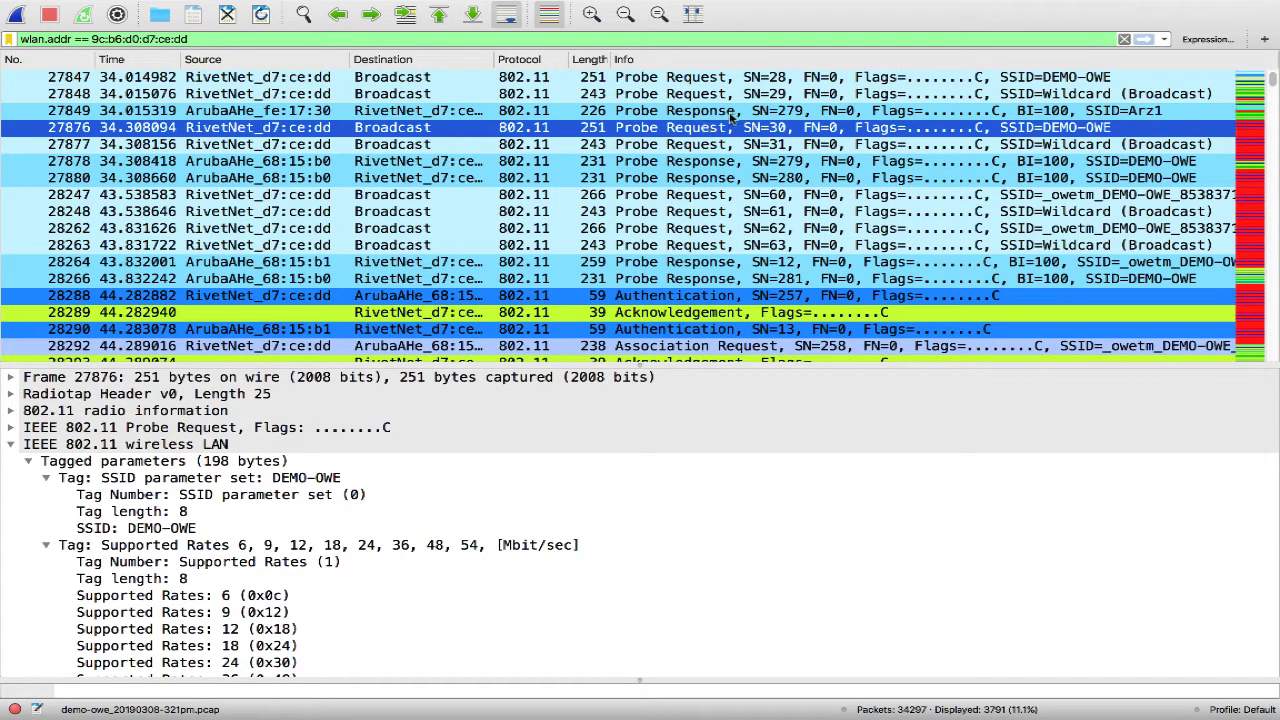
mouse_move(724, 128)
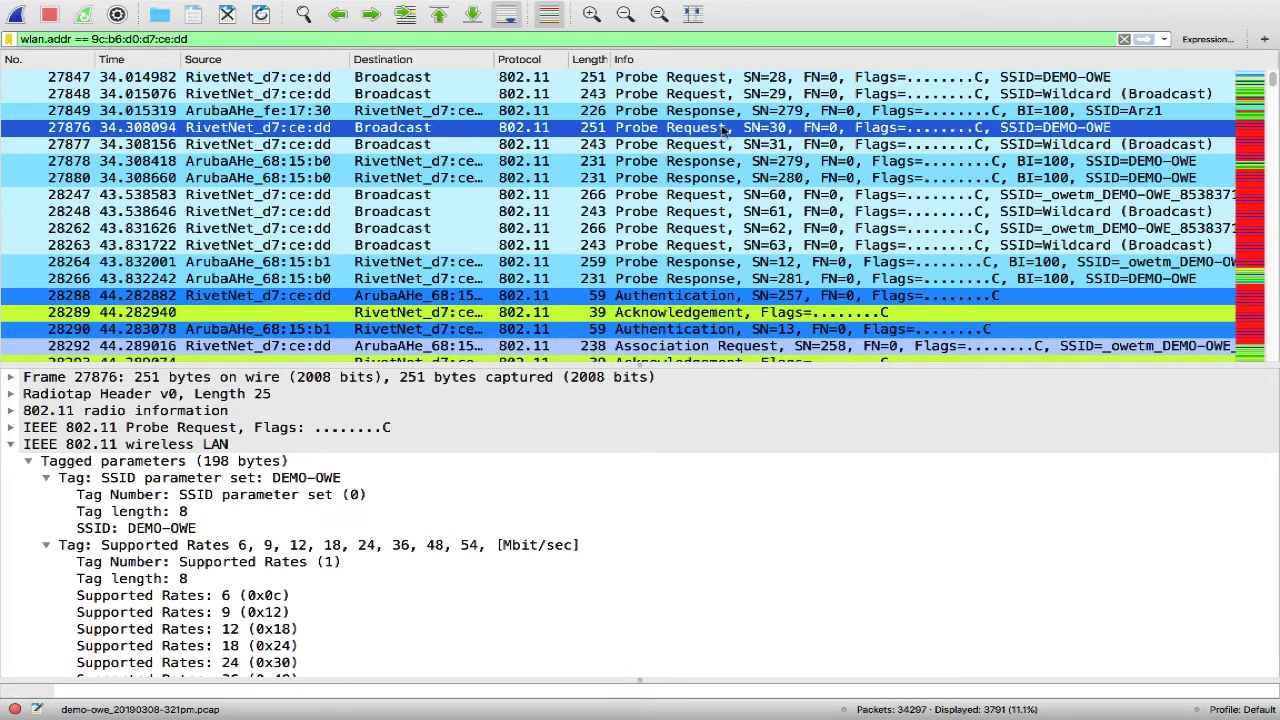
mouse_move(684, 250)
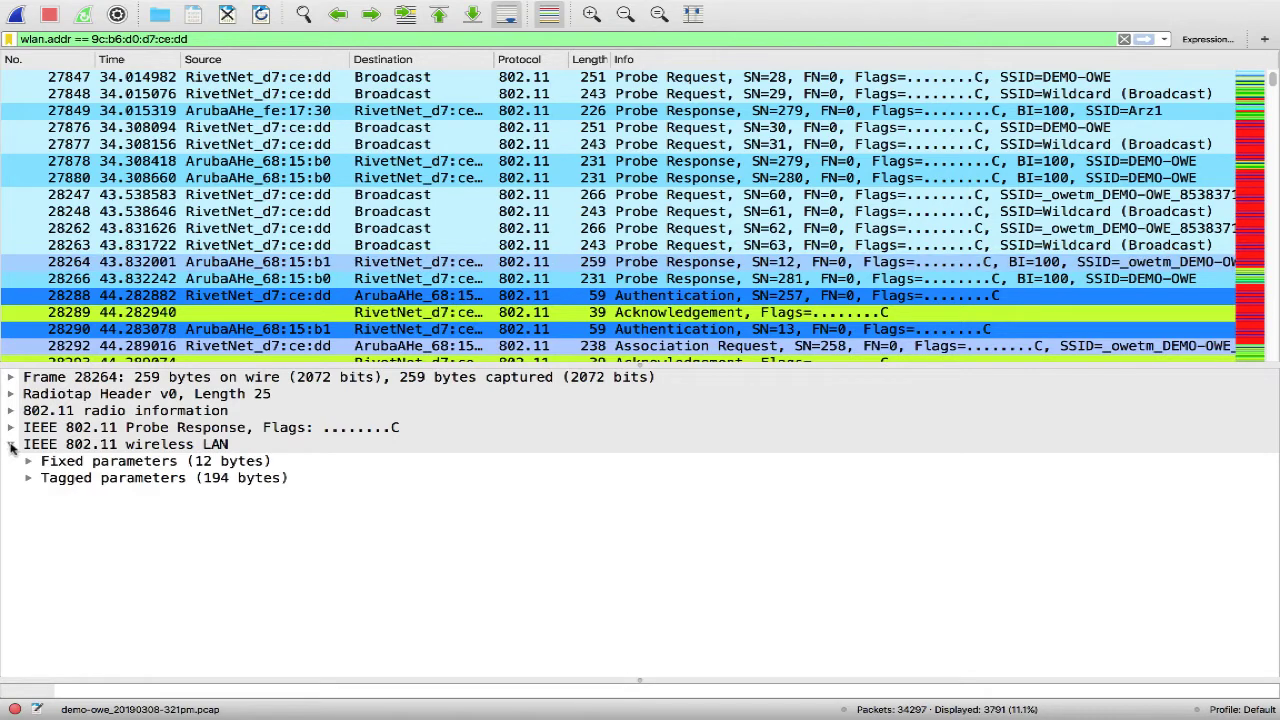
click(30, 476)
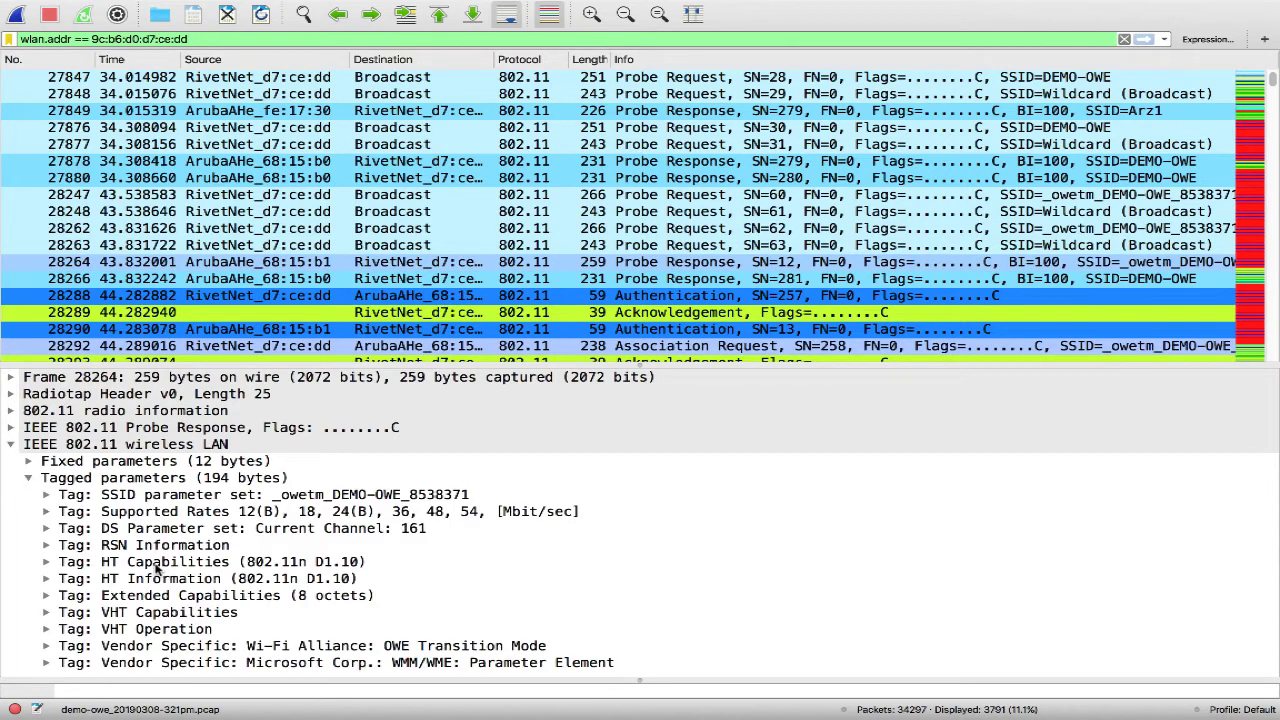
click(164, 544)
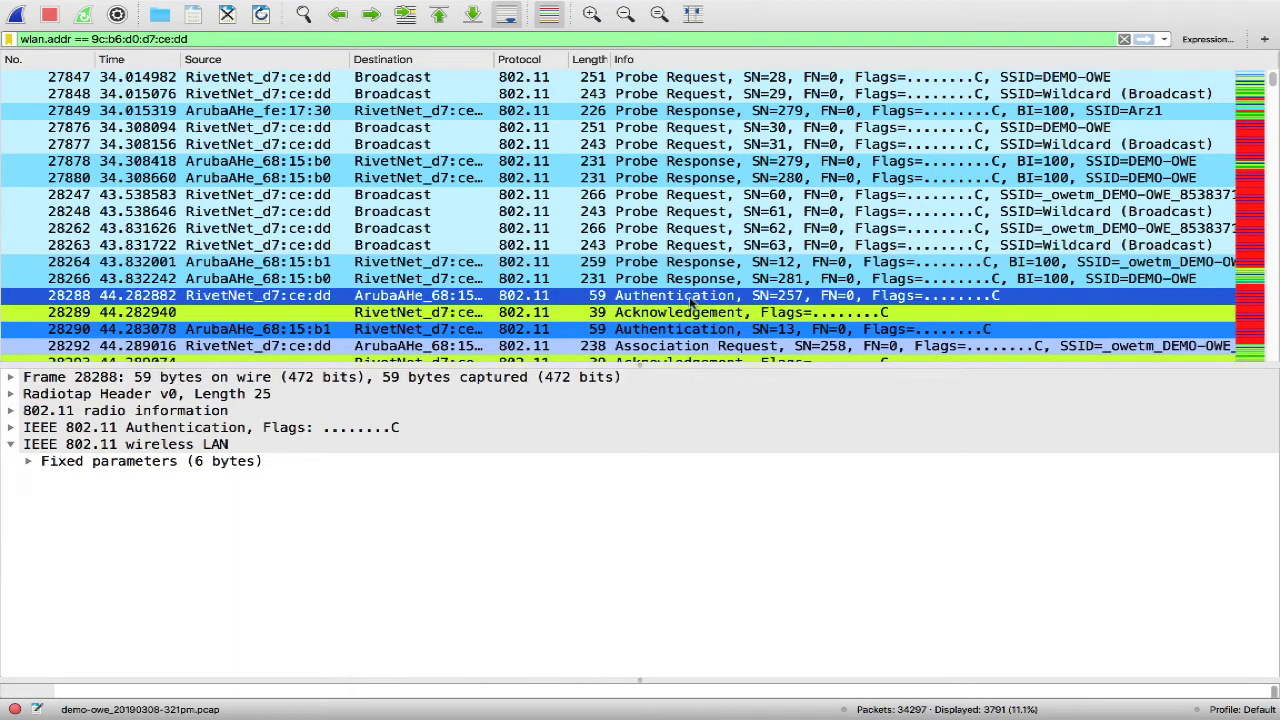
mouse_move(684, 336)
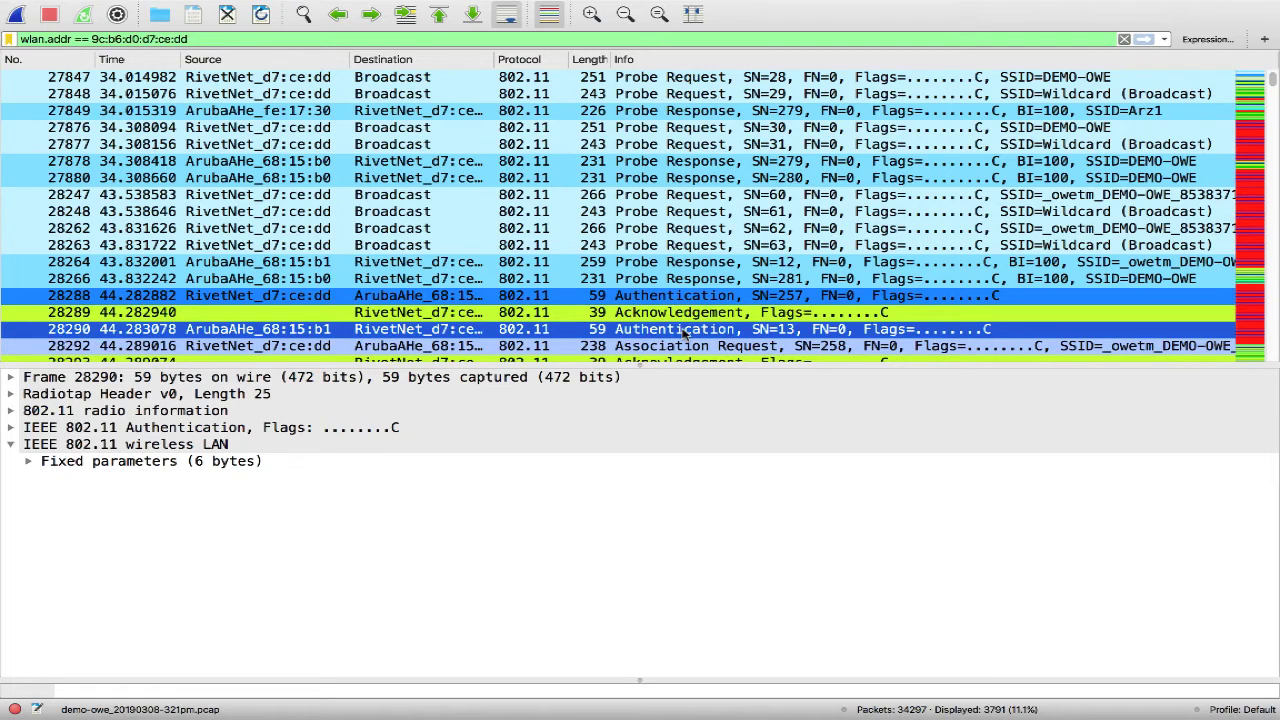
click(30, 460)
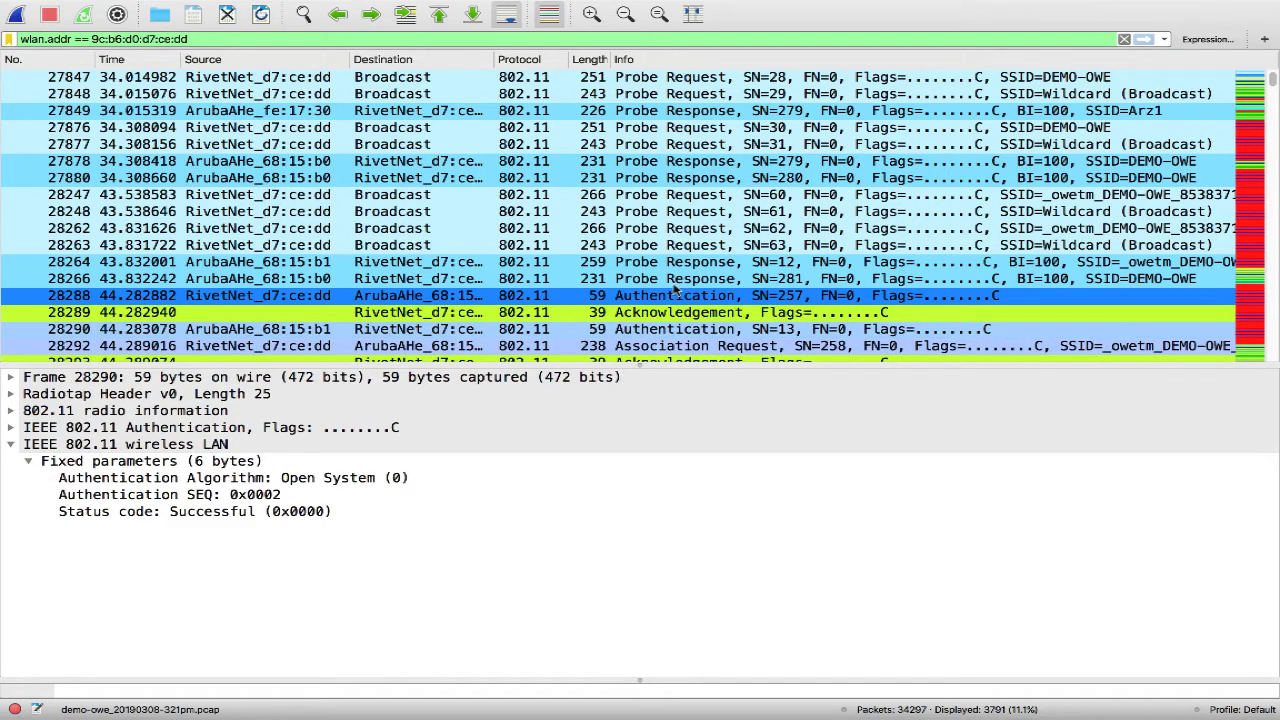
mouse_move(650, 350)
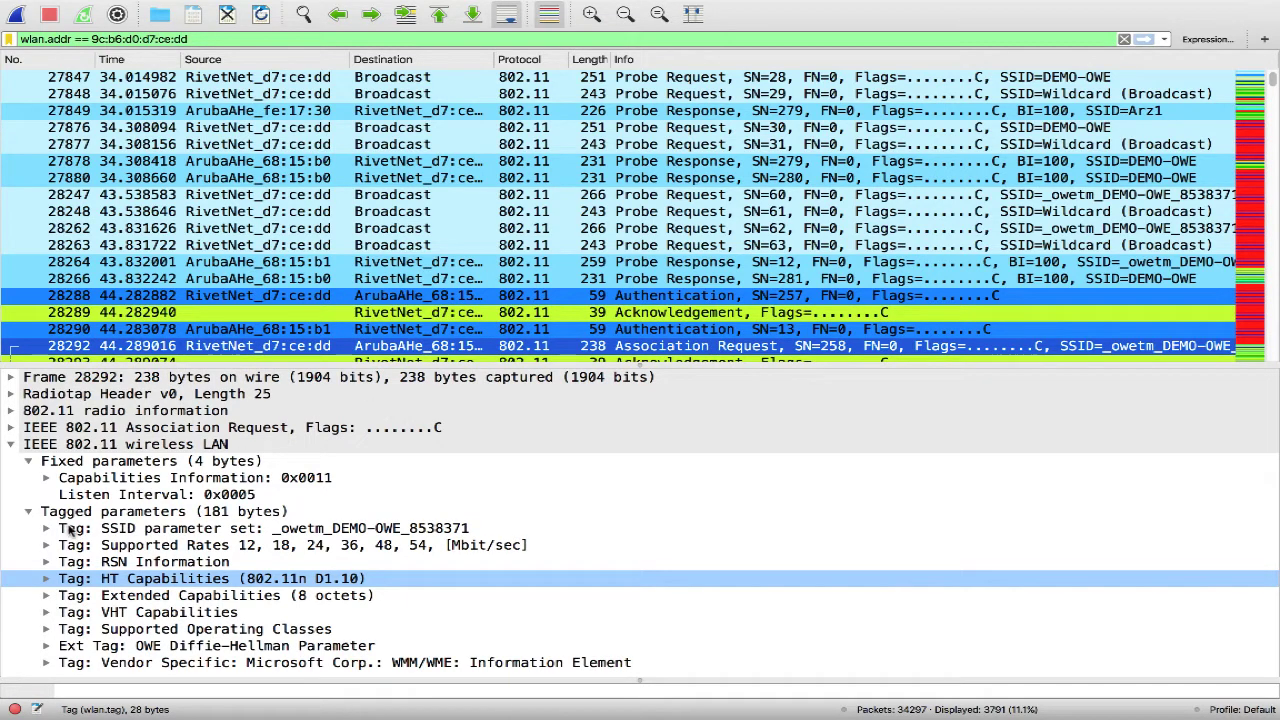
click(164, 560)
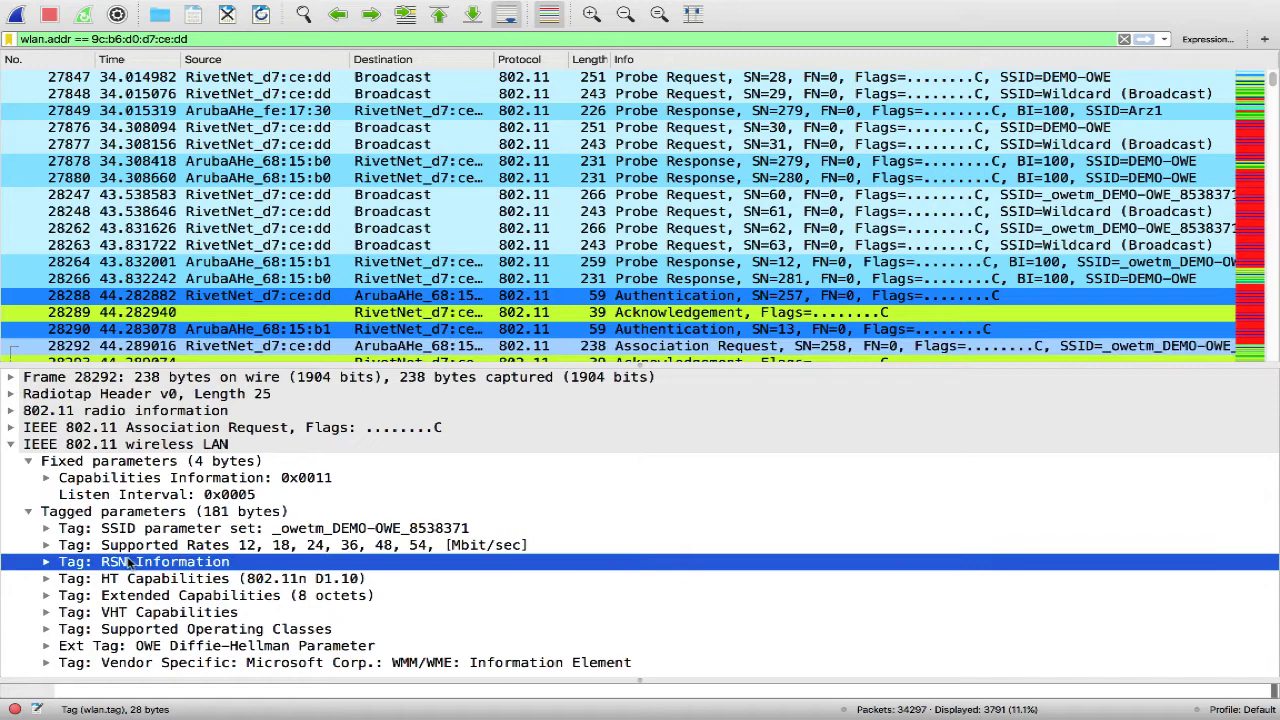
Expand the request's RSN tag showing the OWE AKM suite and management frame protection required and capable.
click(46, 560)
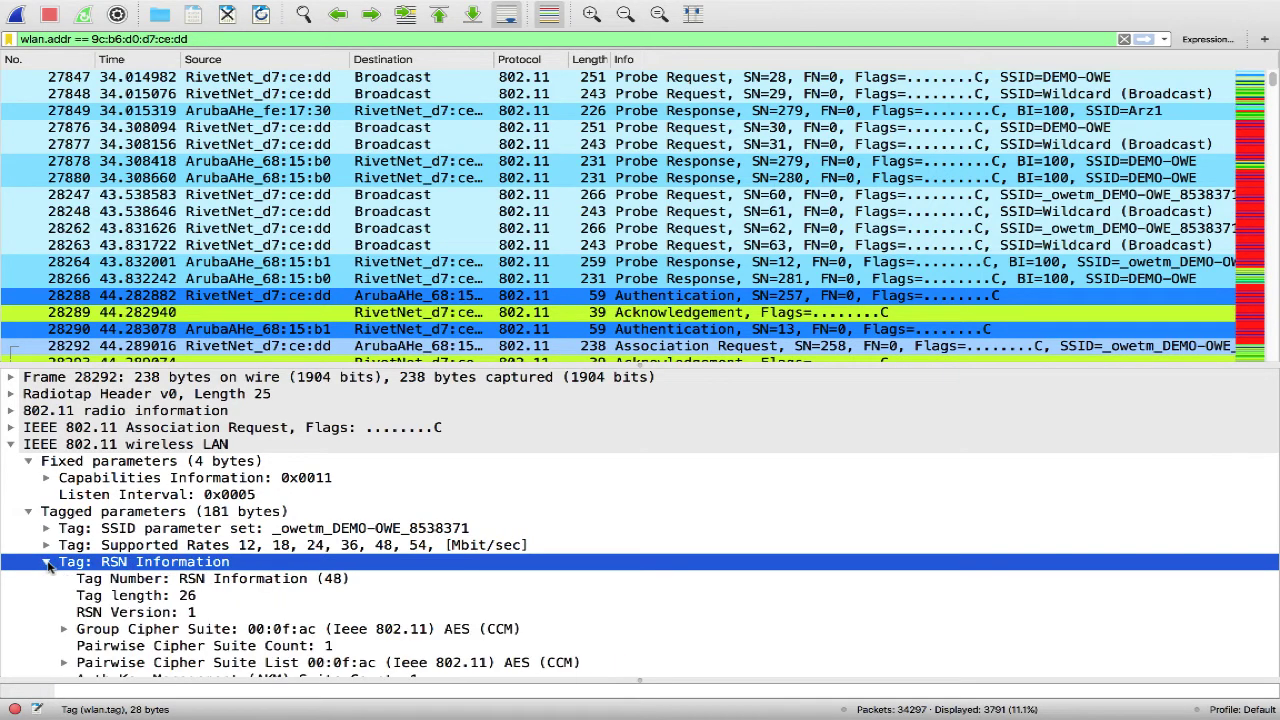
click(44, 560)
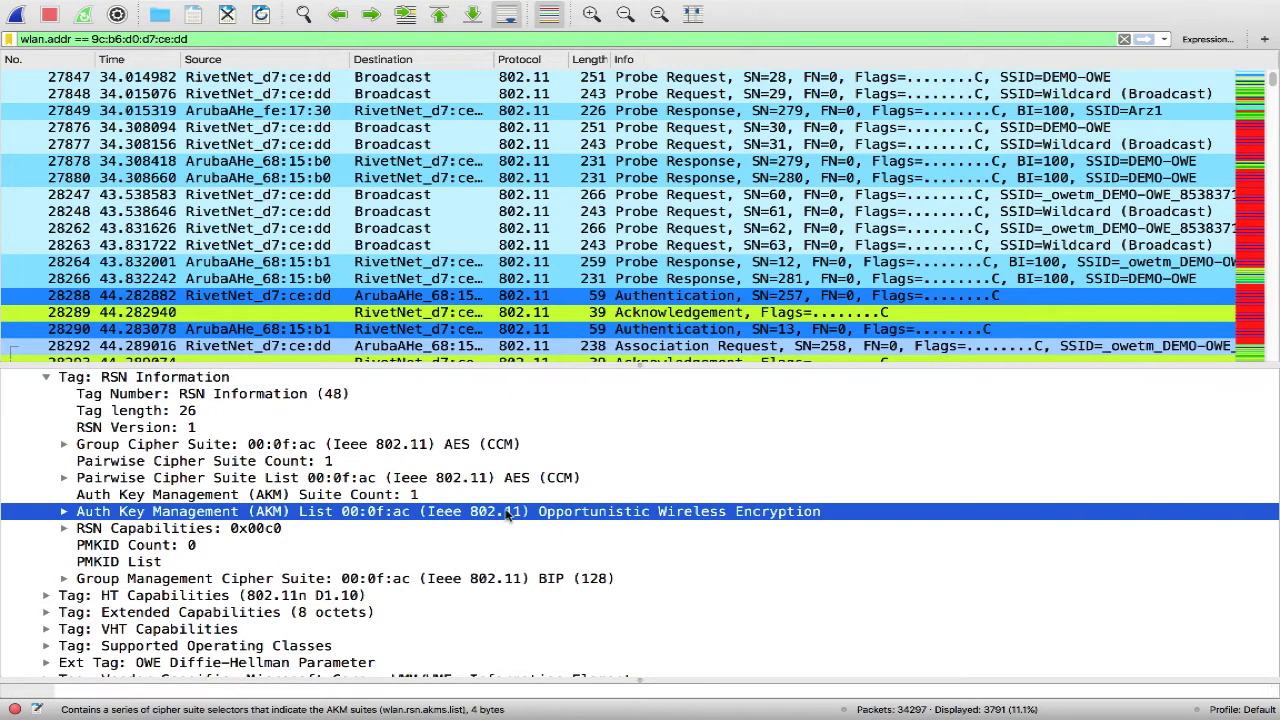
mouse_move(290, 536)
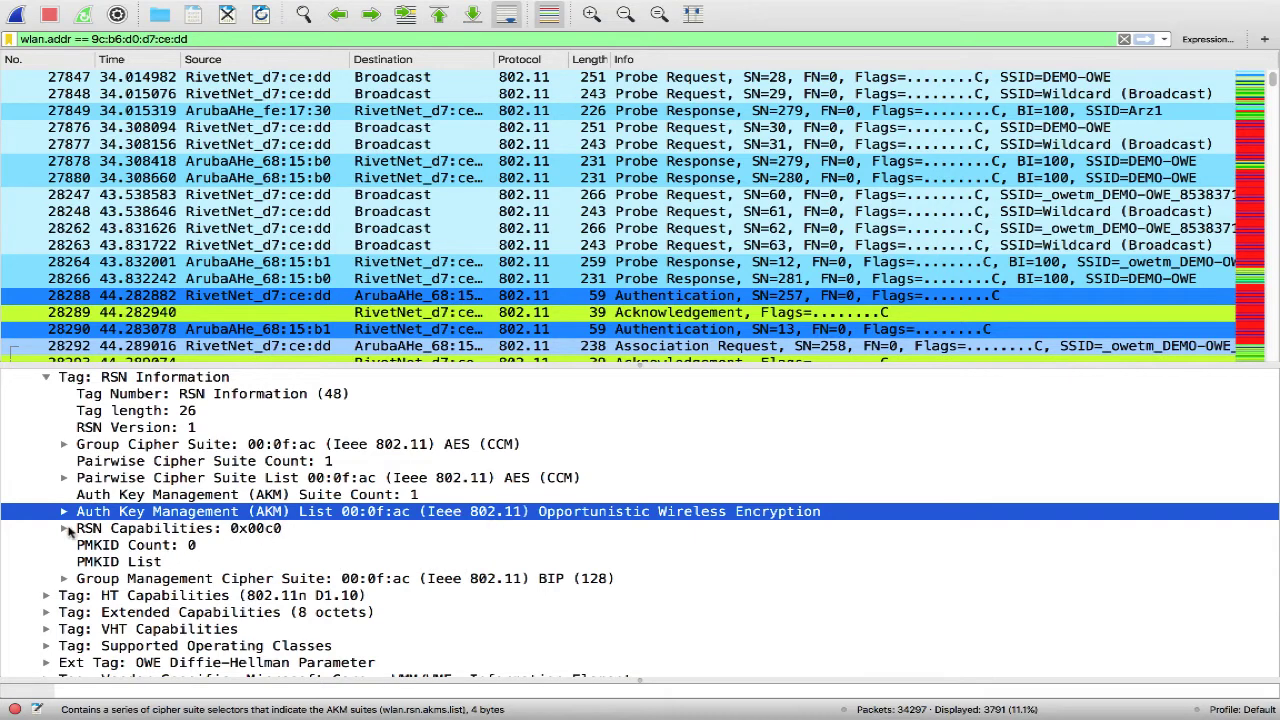
click(64, 528)
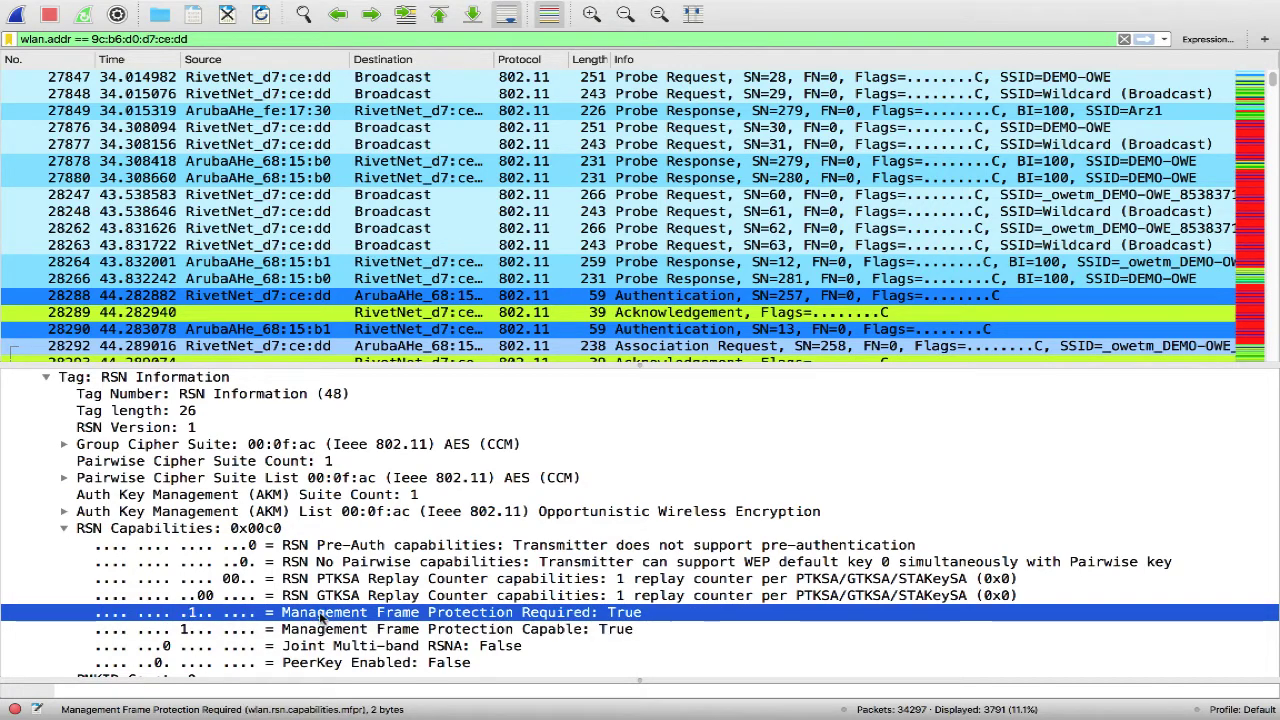
scroll(down, 3)
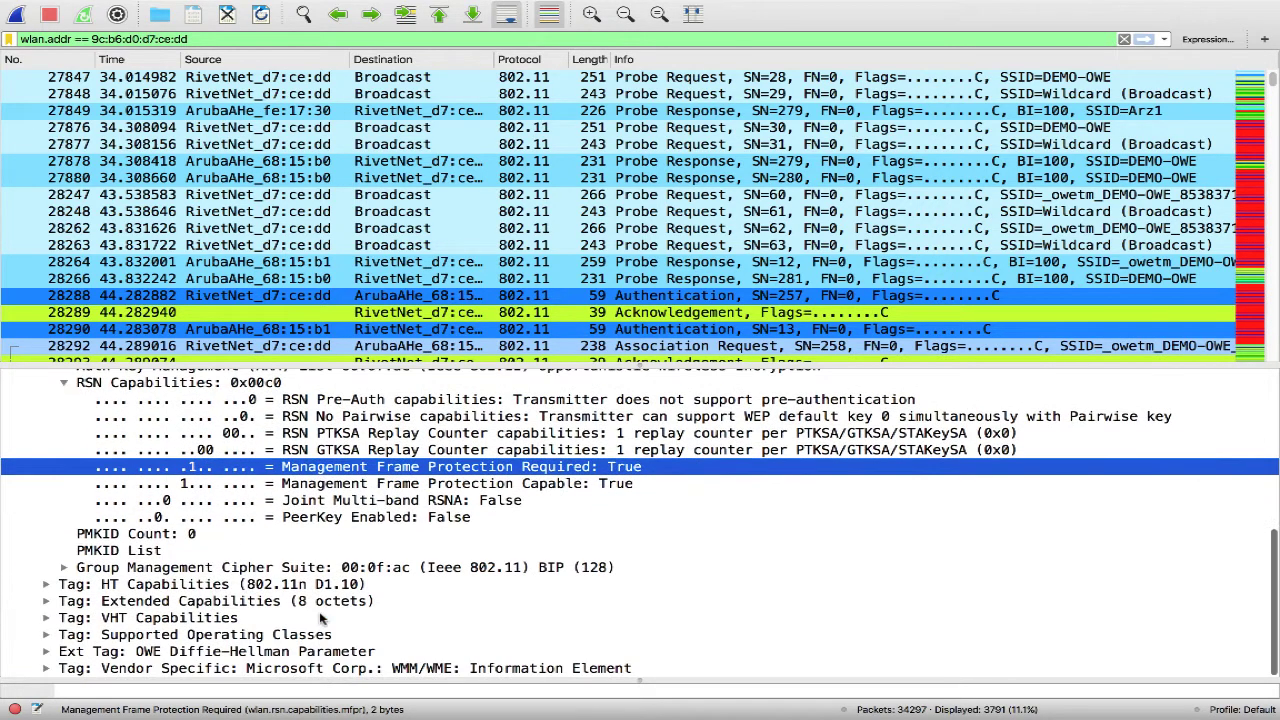
mouse_move(164, 568)
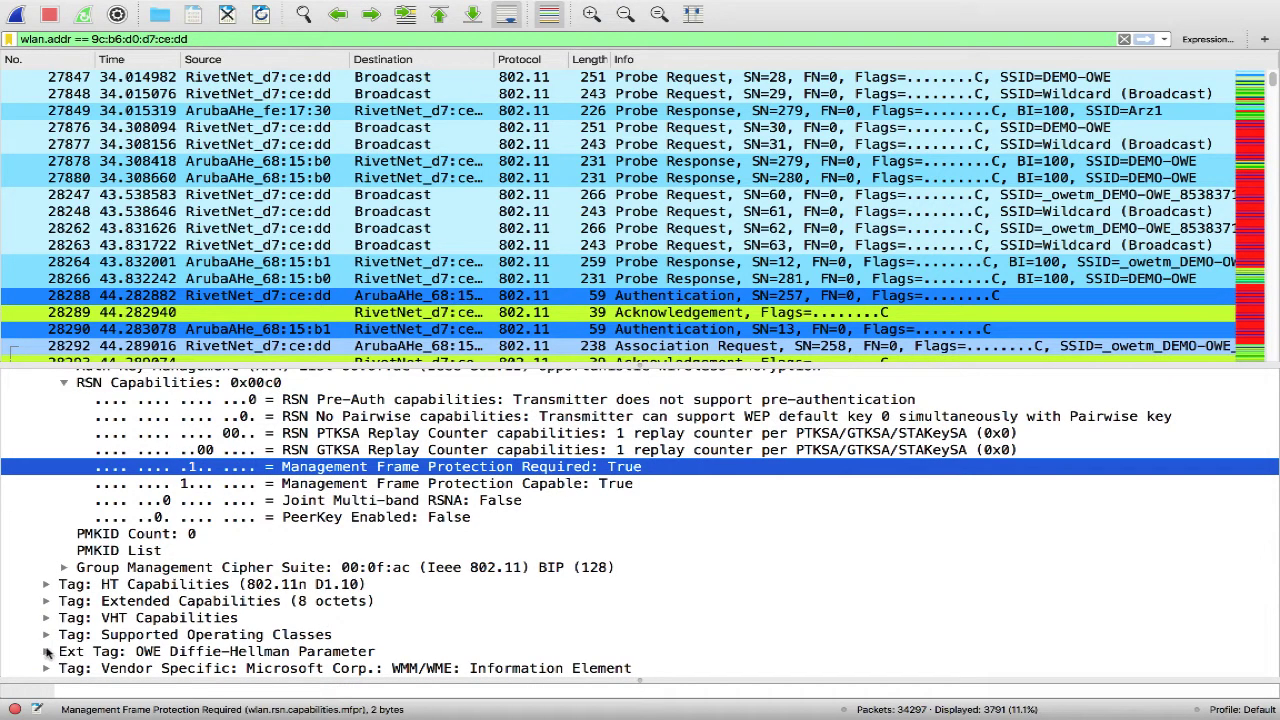
Expand the client's OWE Diffie-Hellman Parameter showing ECP group 19 and its public key.
click(48, 652)
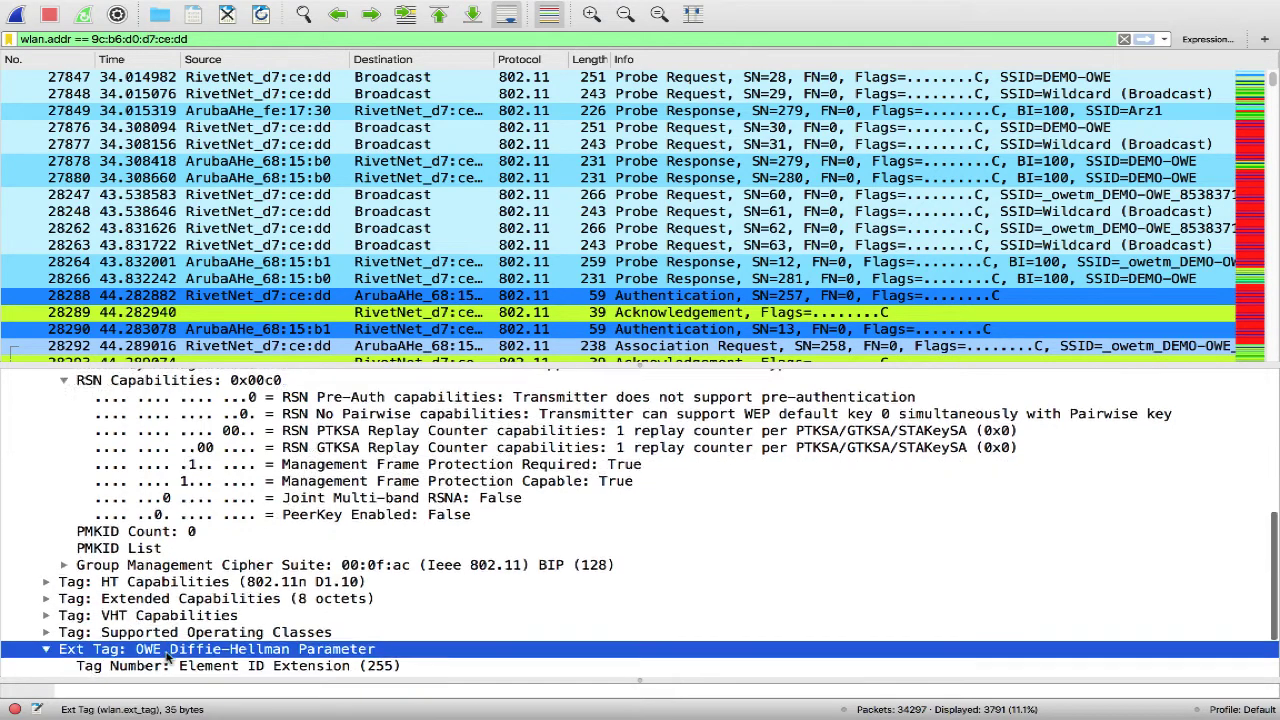
click(46, 648)
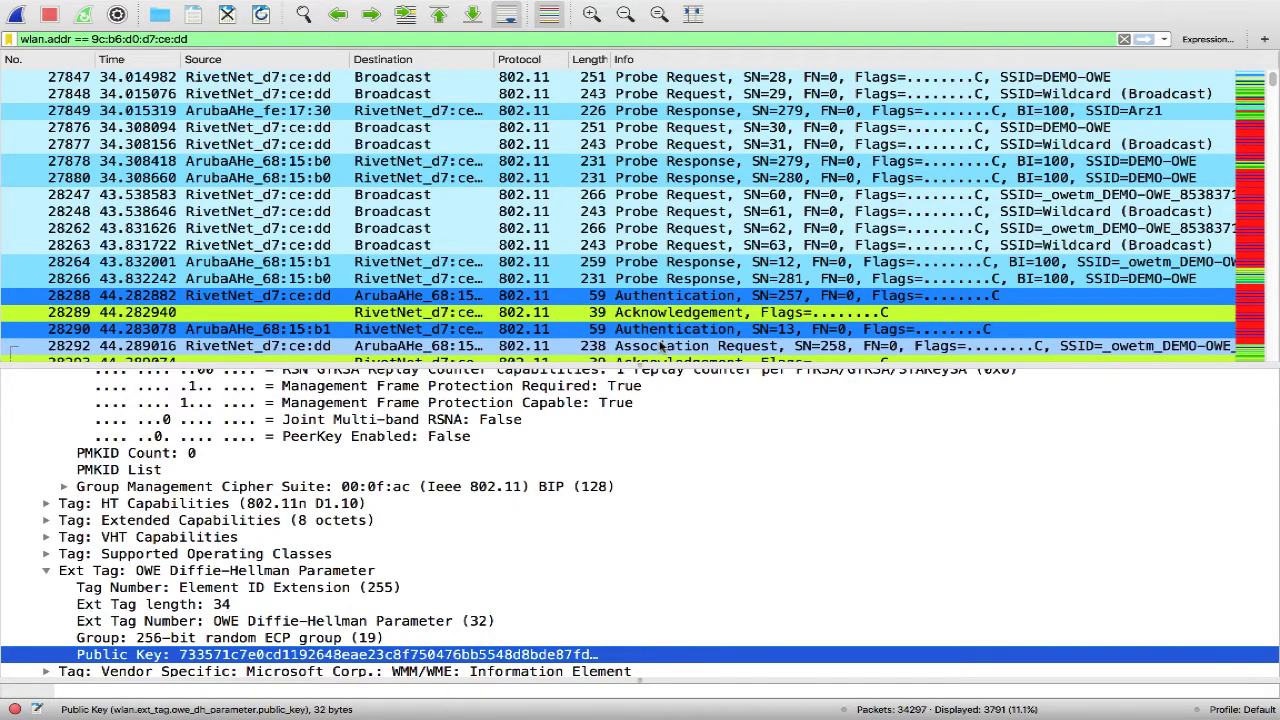
scroll(down, 3)
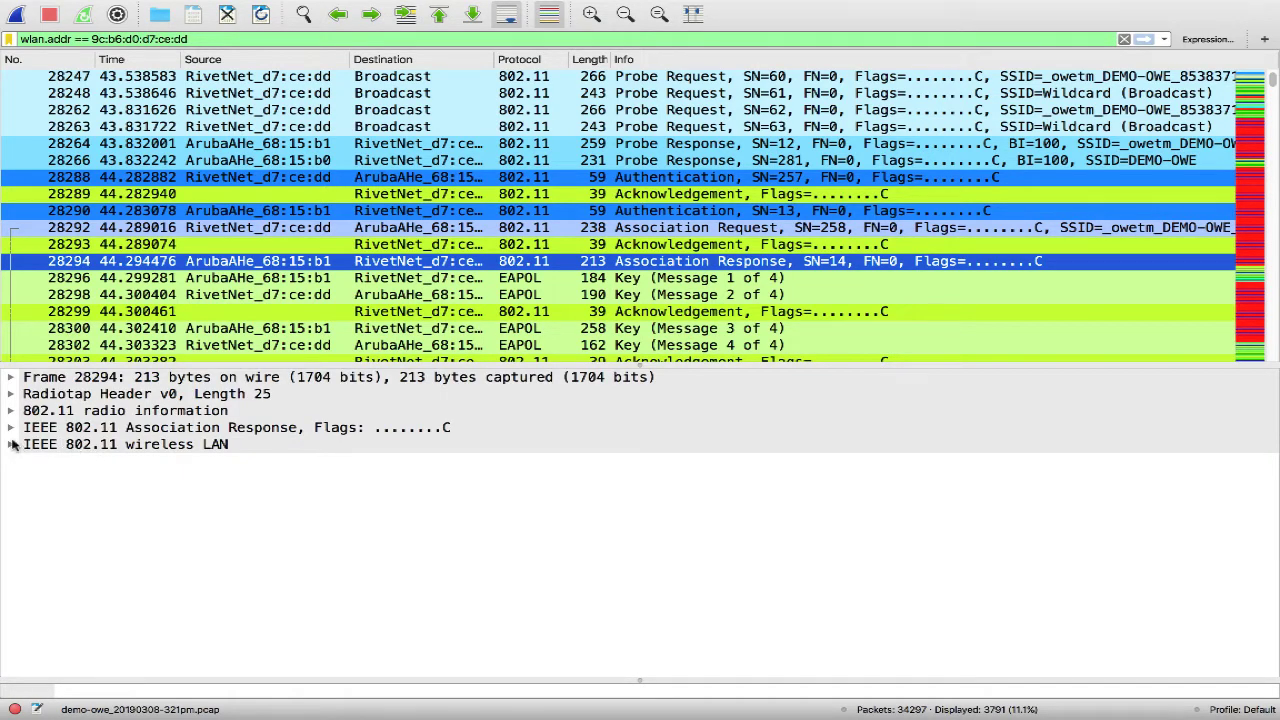
Expand the Association Response's OWE Diffie-Hellman Parameter showing group 19 and the AP's public key.
click(10, 444)
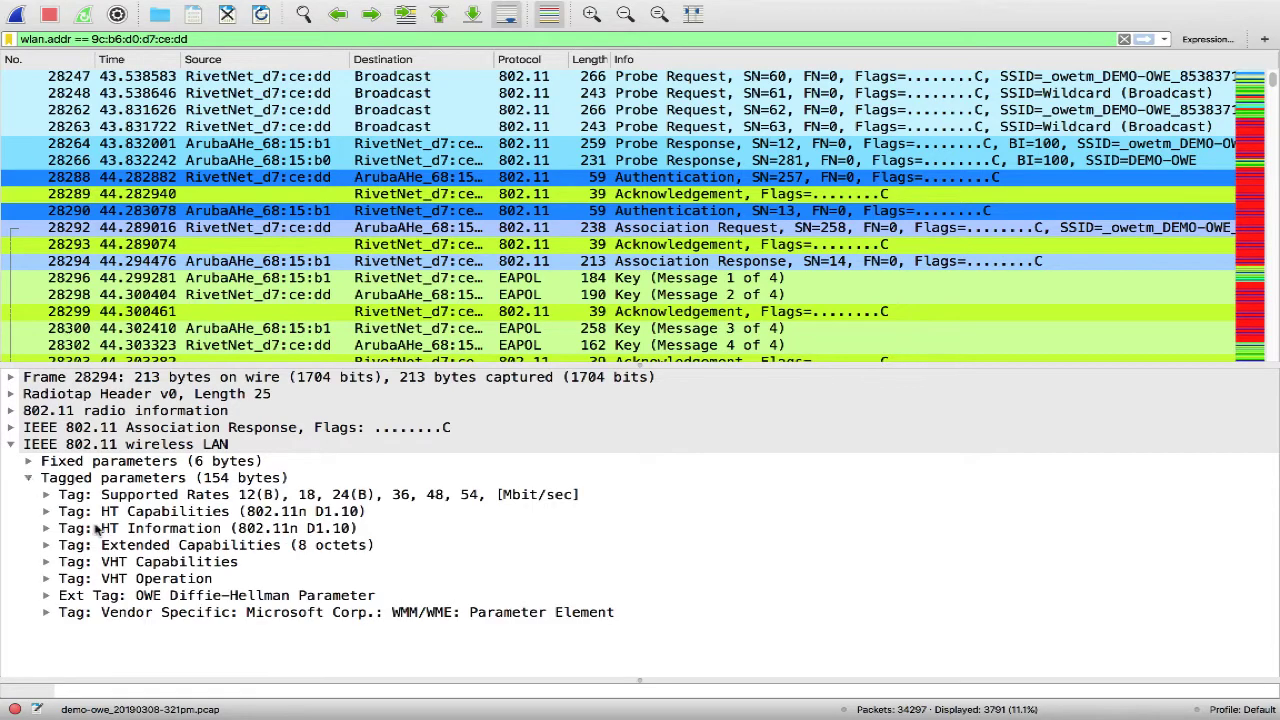
click(220, 596)
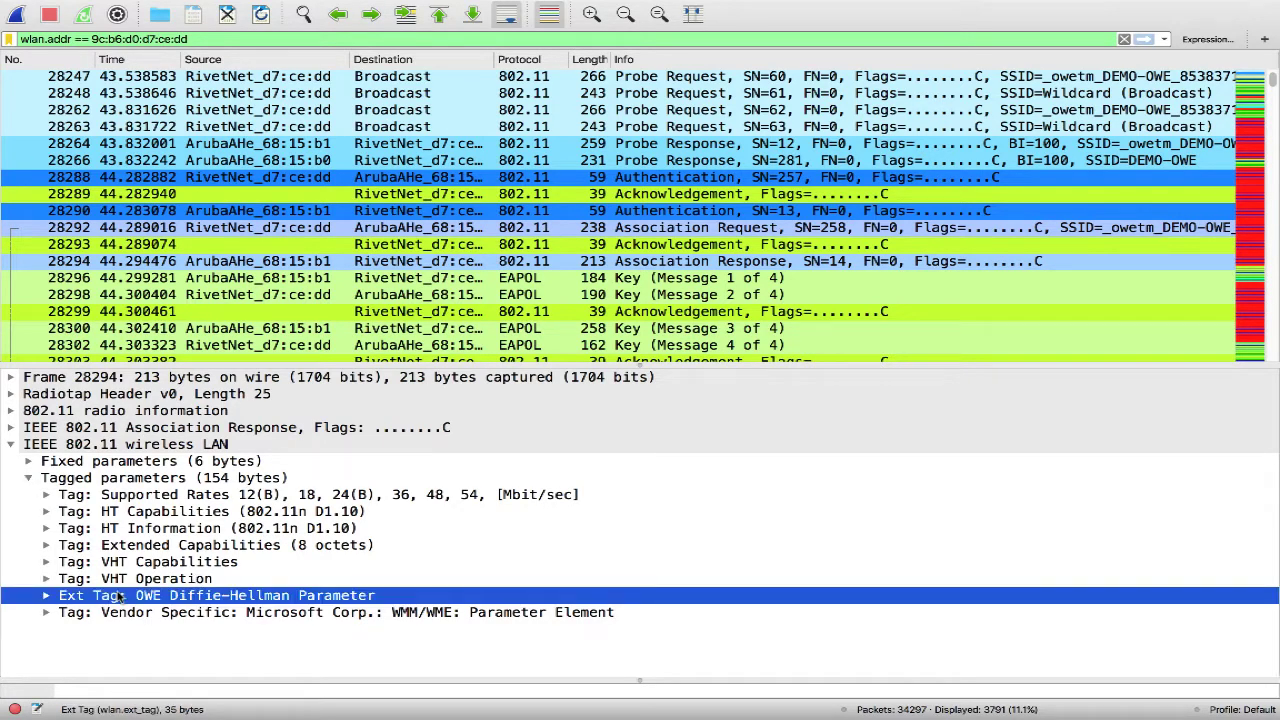
mouse_move(118, 596)
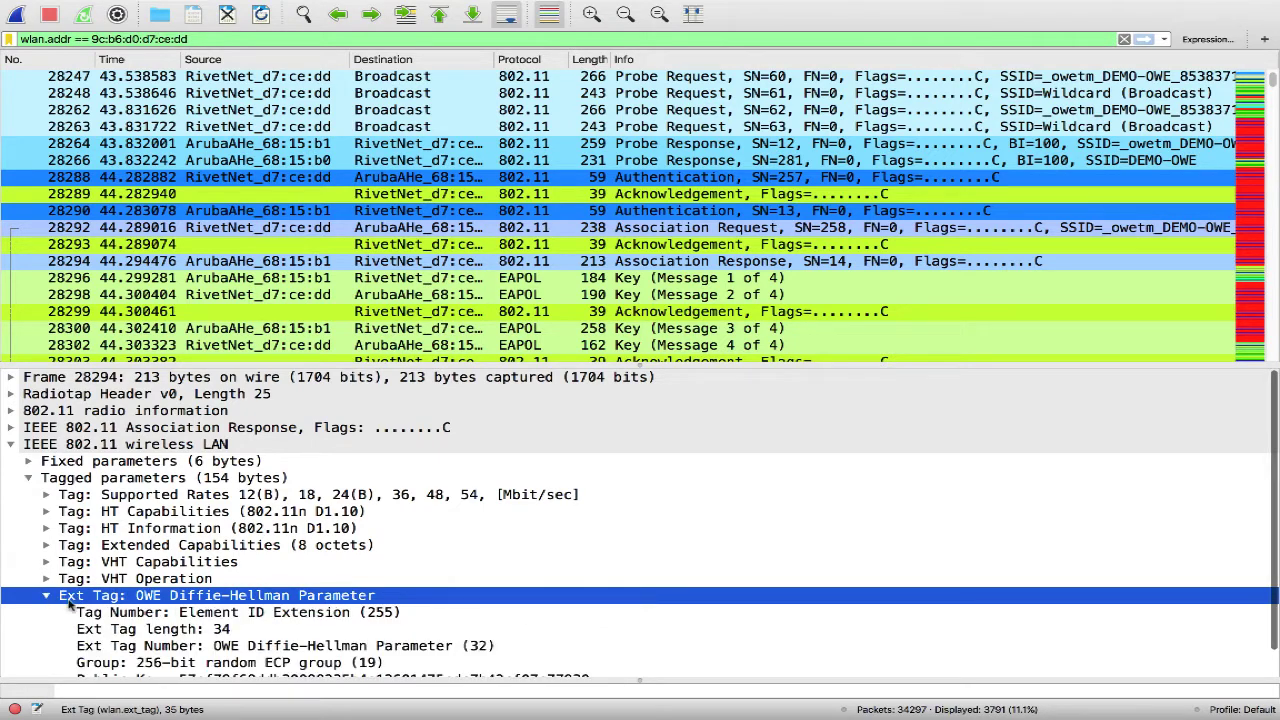
scroll(down, 3)
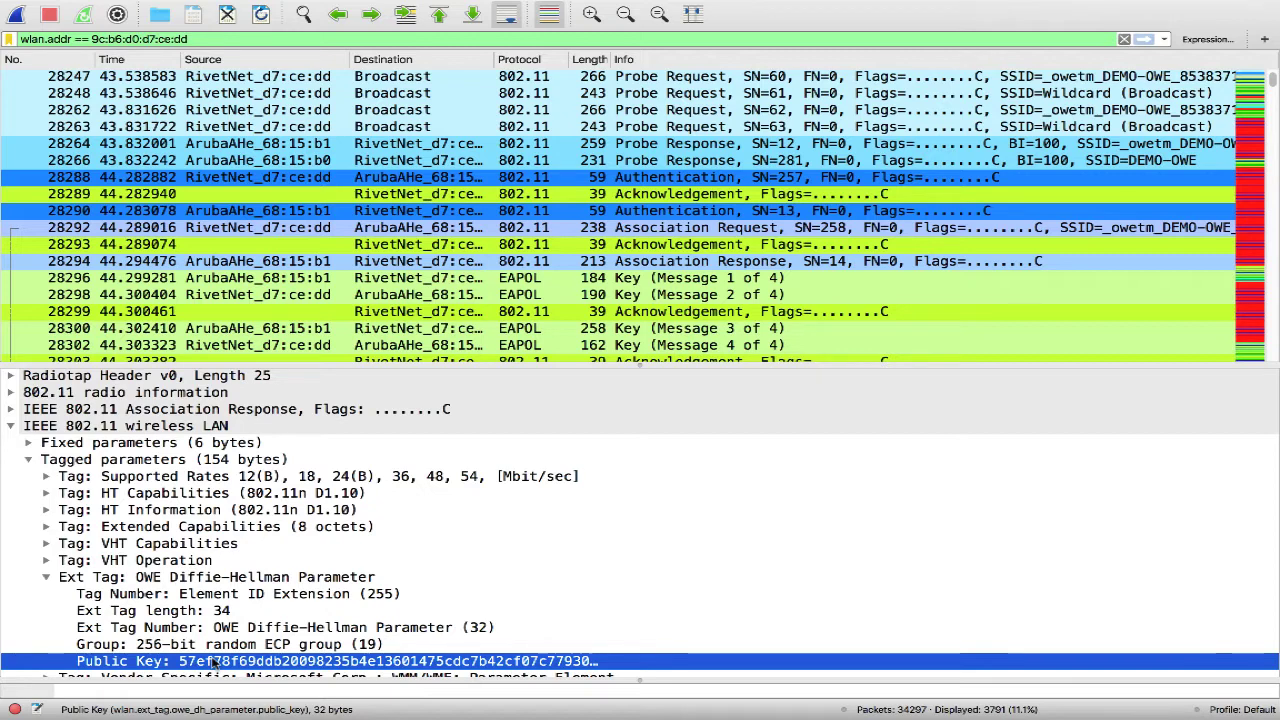
mouse_move(264, 408)
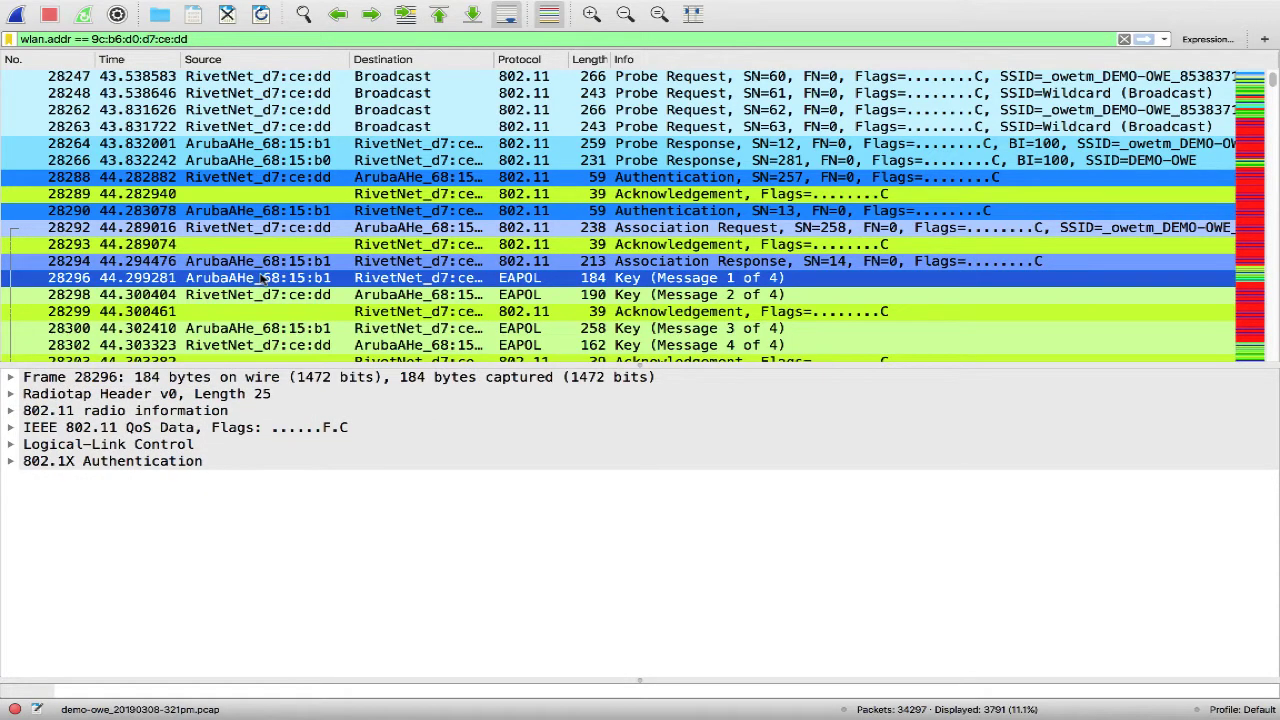
mouse_move(258, 290)
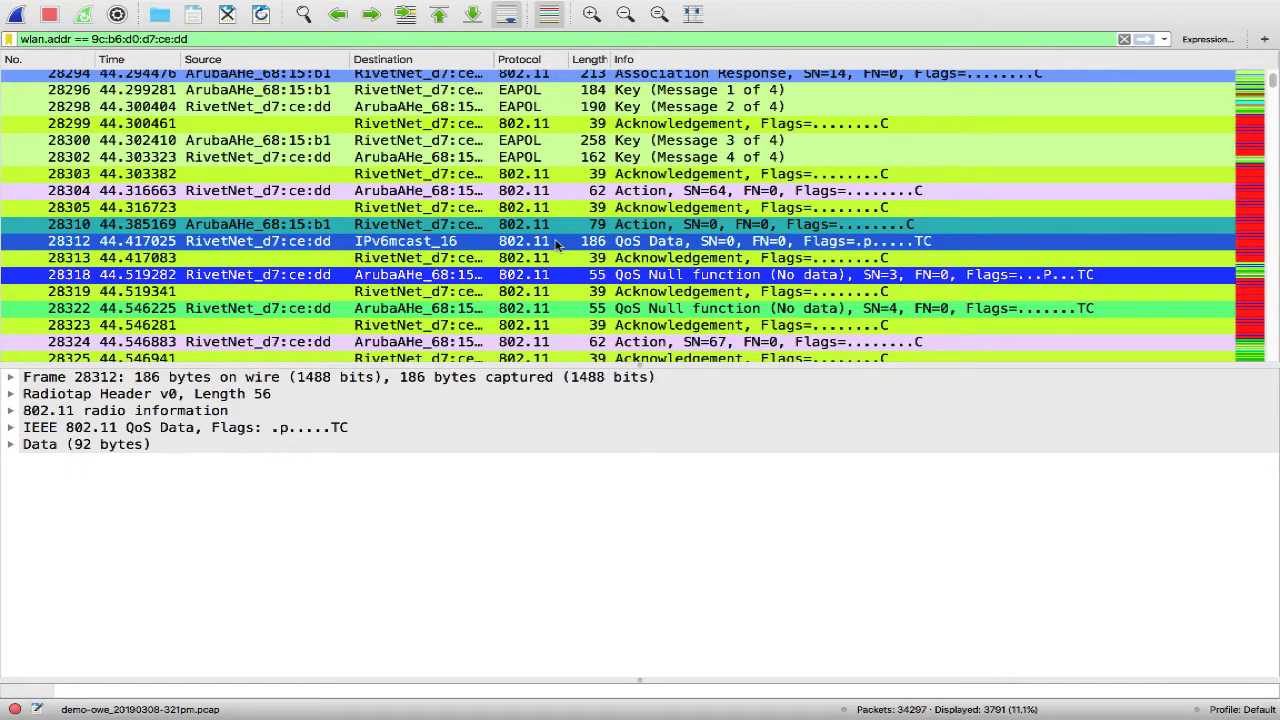
Scroll through the post-handshake QoS data frames and bring up the saved display filter list.
scroll(down, 3)
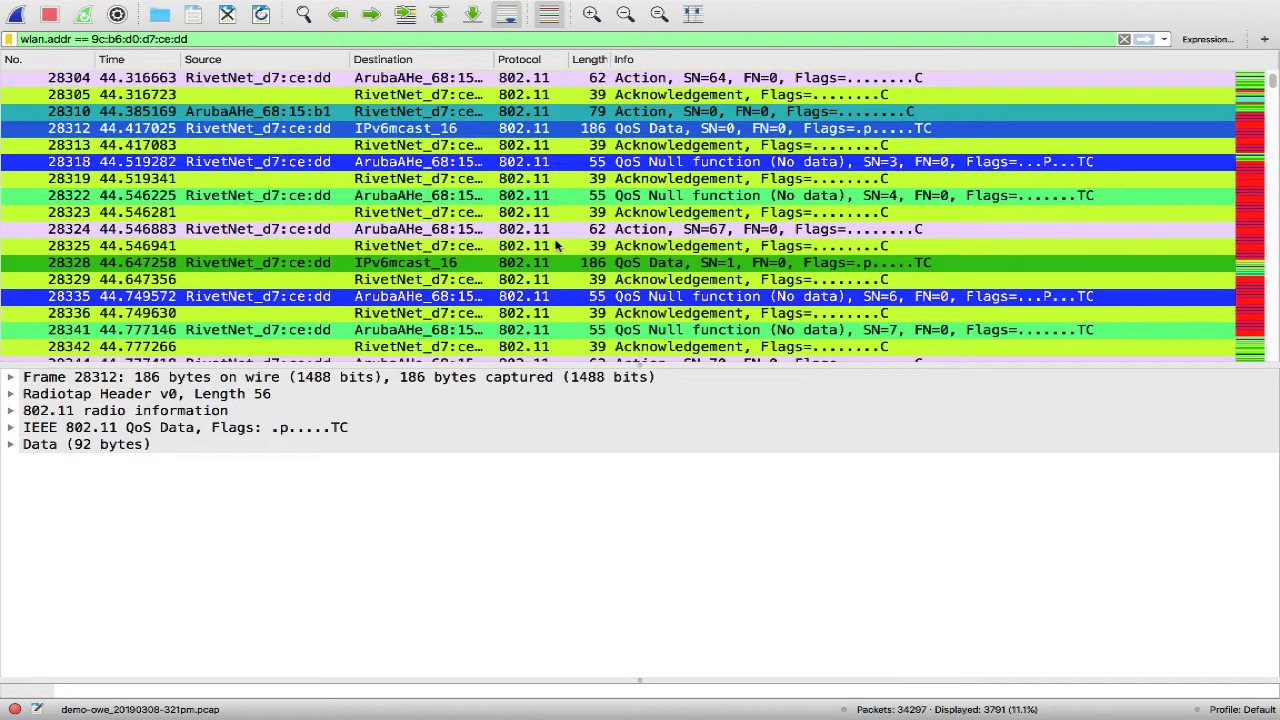
scroll(down, 3)
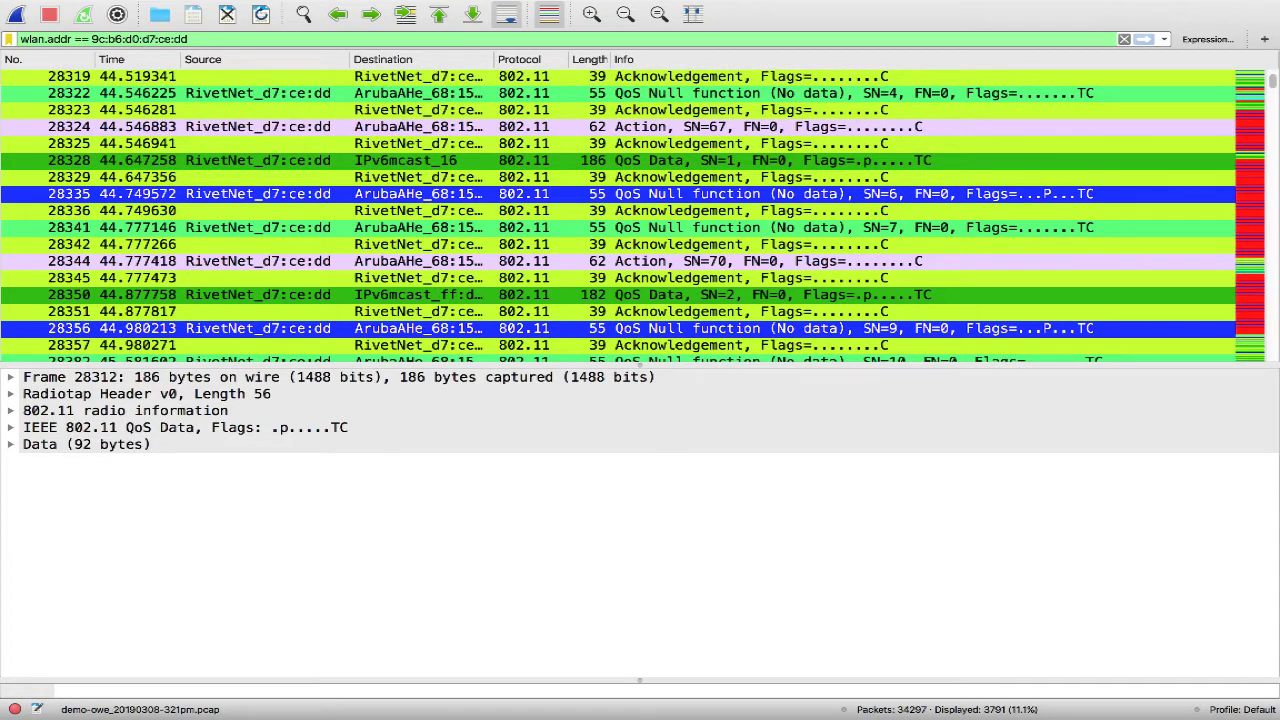
click(1124, 40)
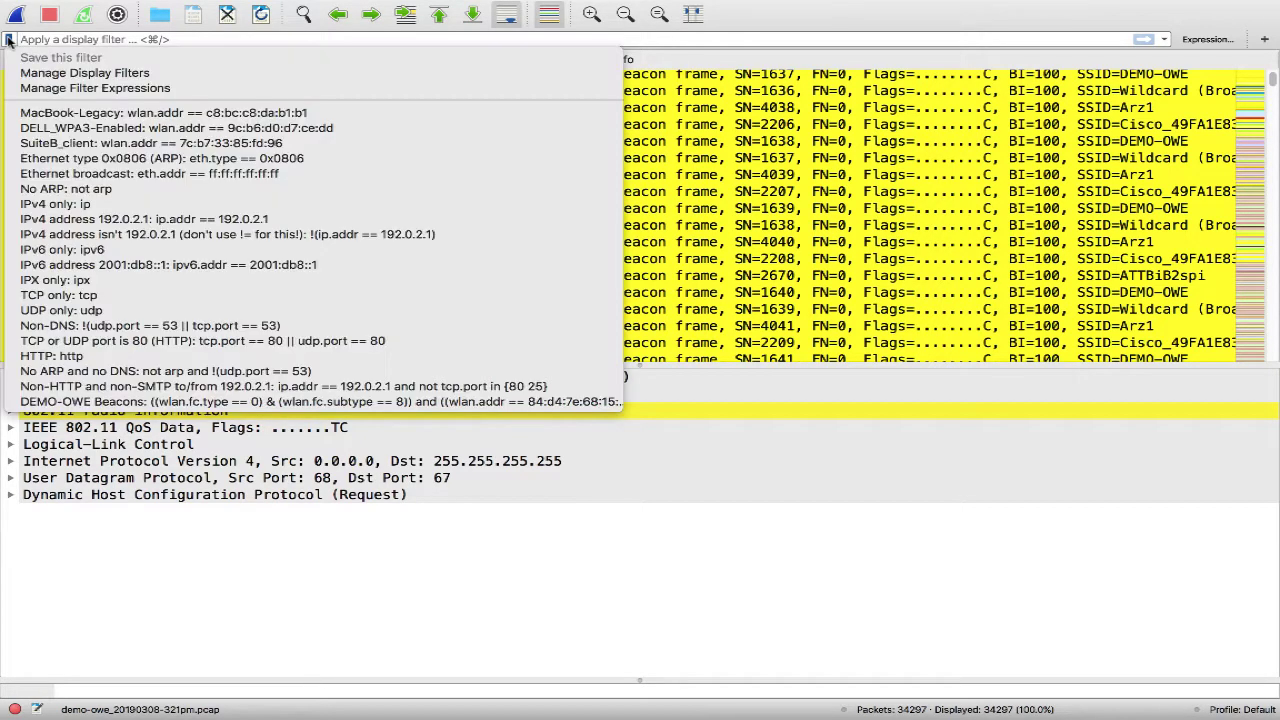
mouse_move(164, 112)
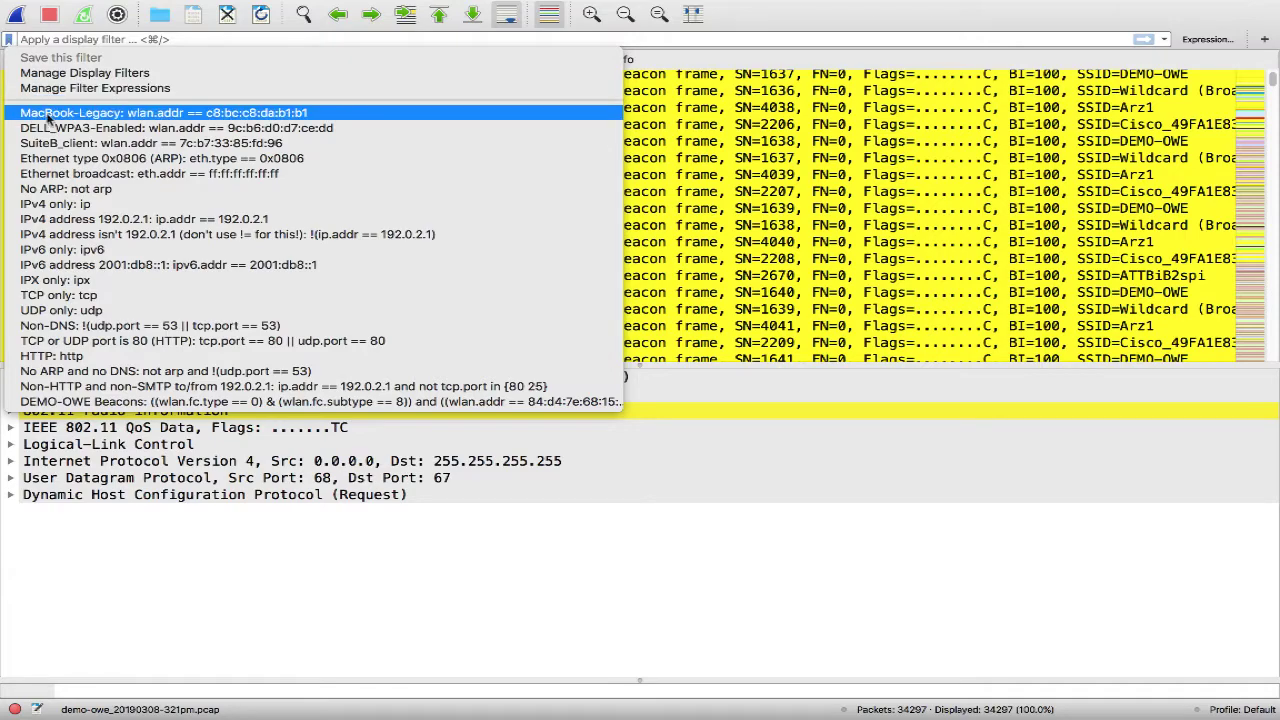
Apply the saved MacBook-Legacy client filter and review its DEMO-OWE association, DHCP, DNS, TCP and HTTP captive-portal packets.
click(164, 112)
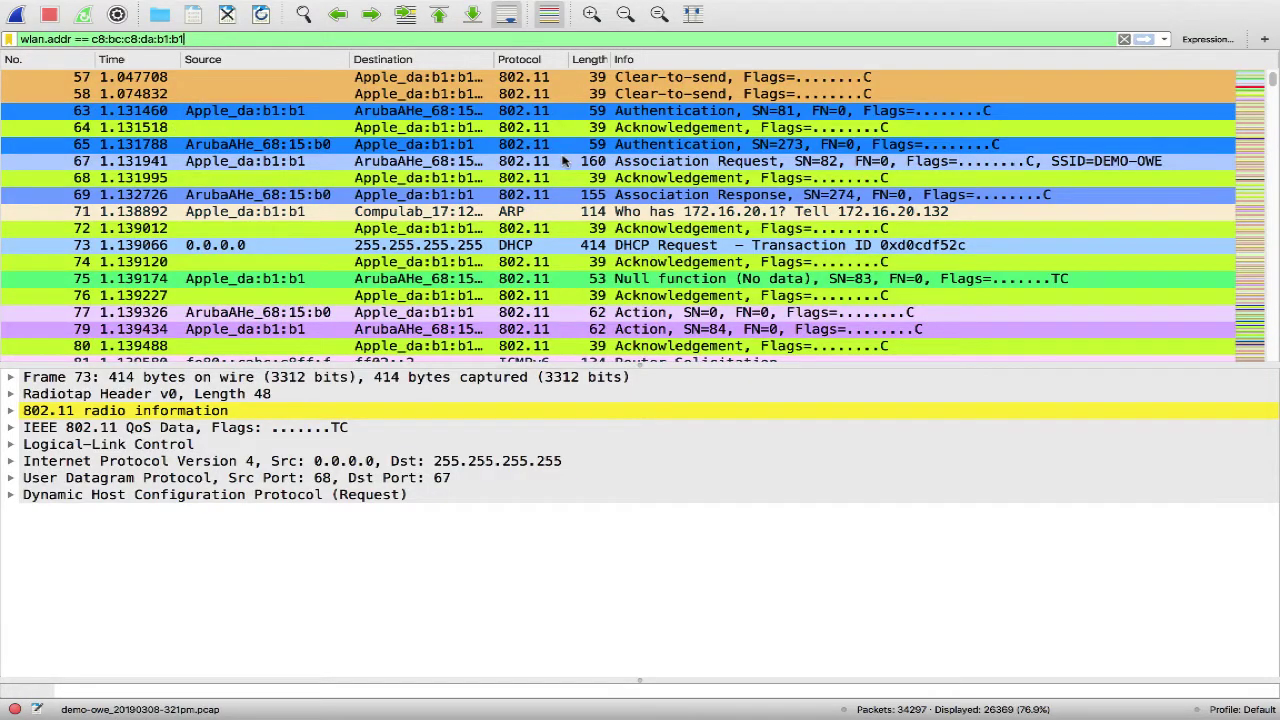
scroll(down, 3)
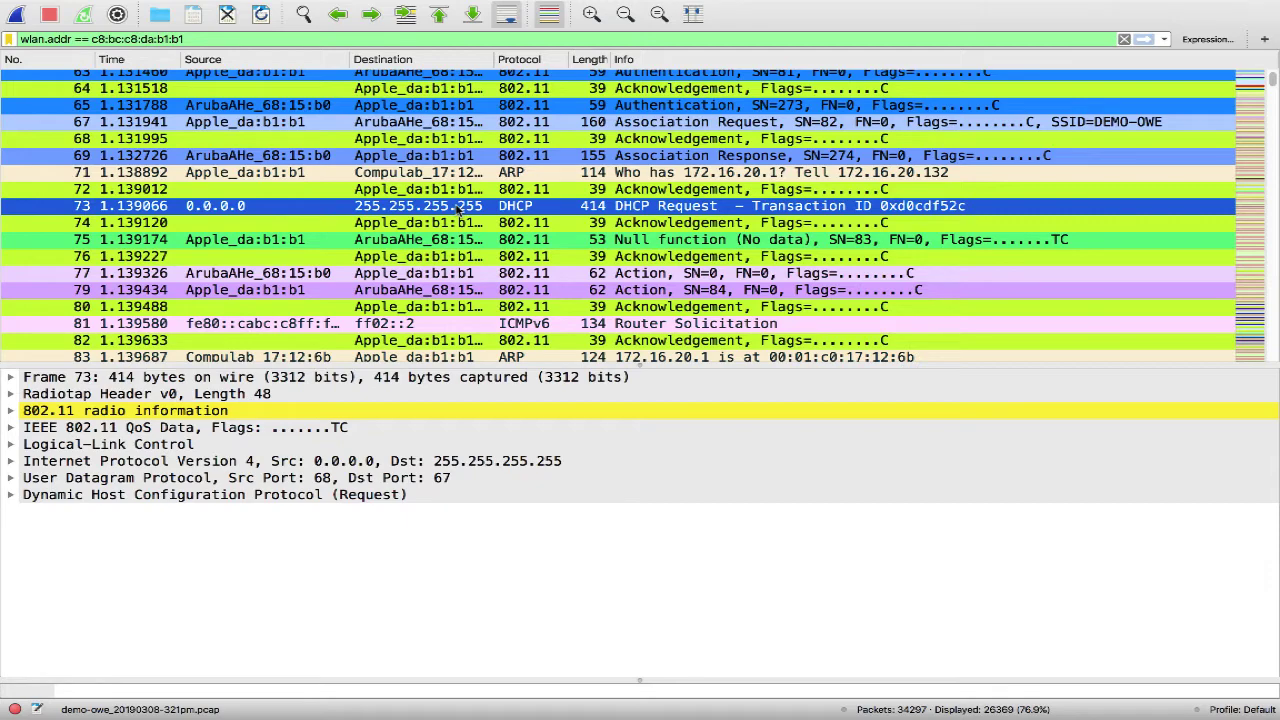
mouse_move(458, 268)
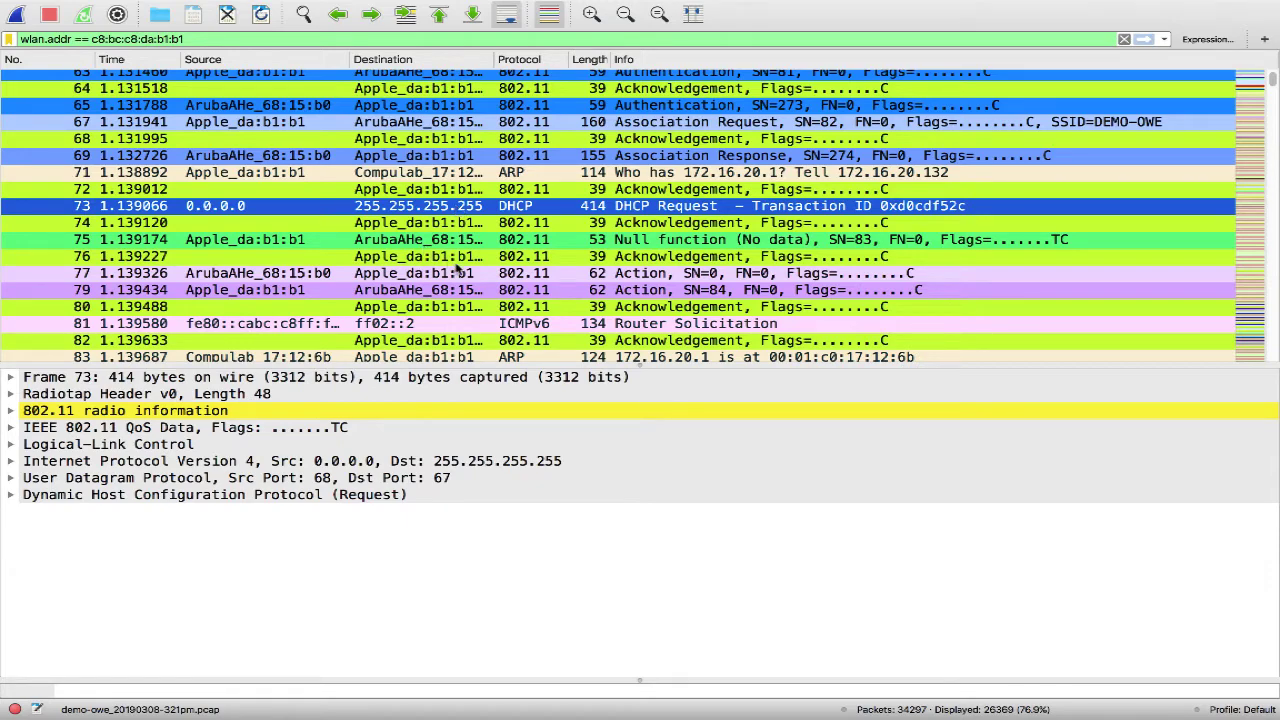
scroll(down, 3)
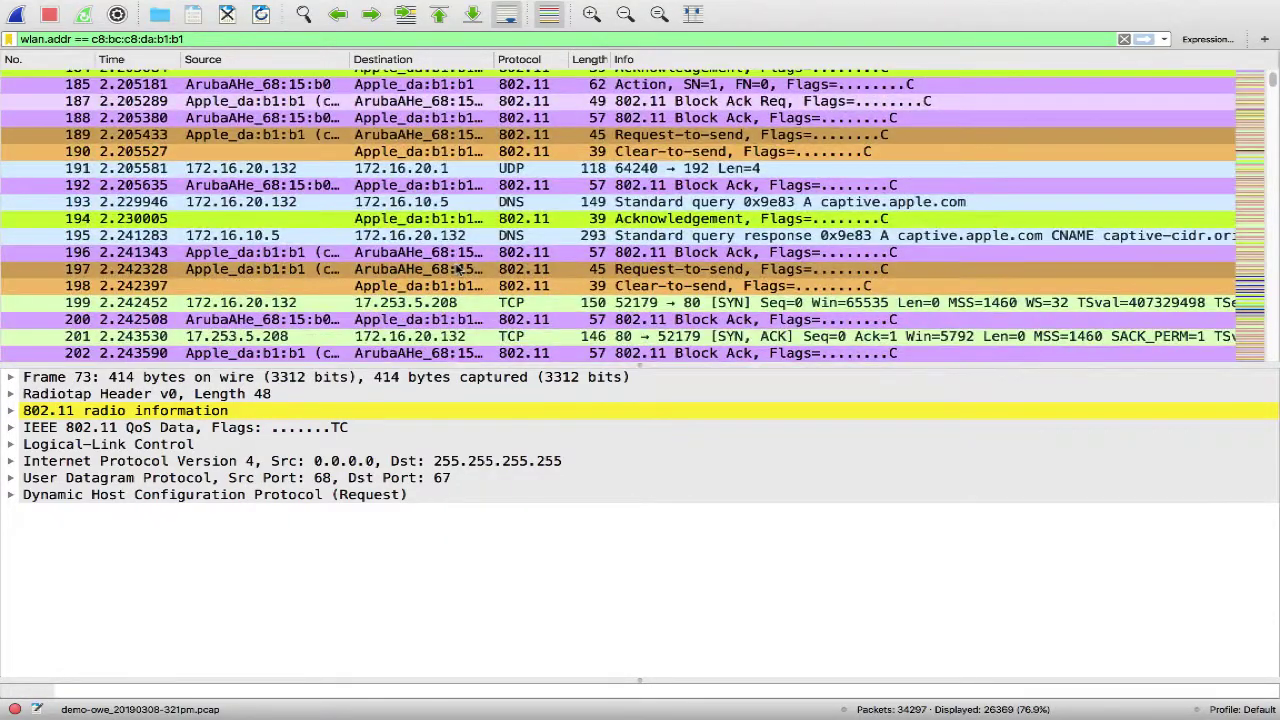
scroll(down, 3)
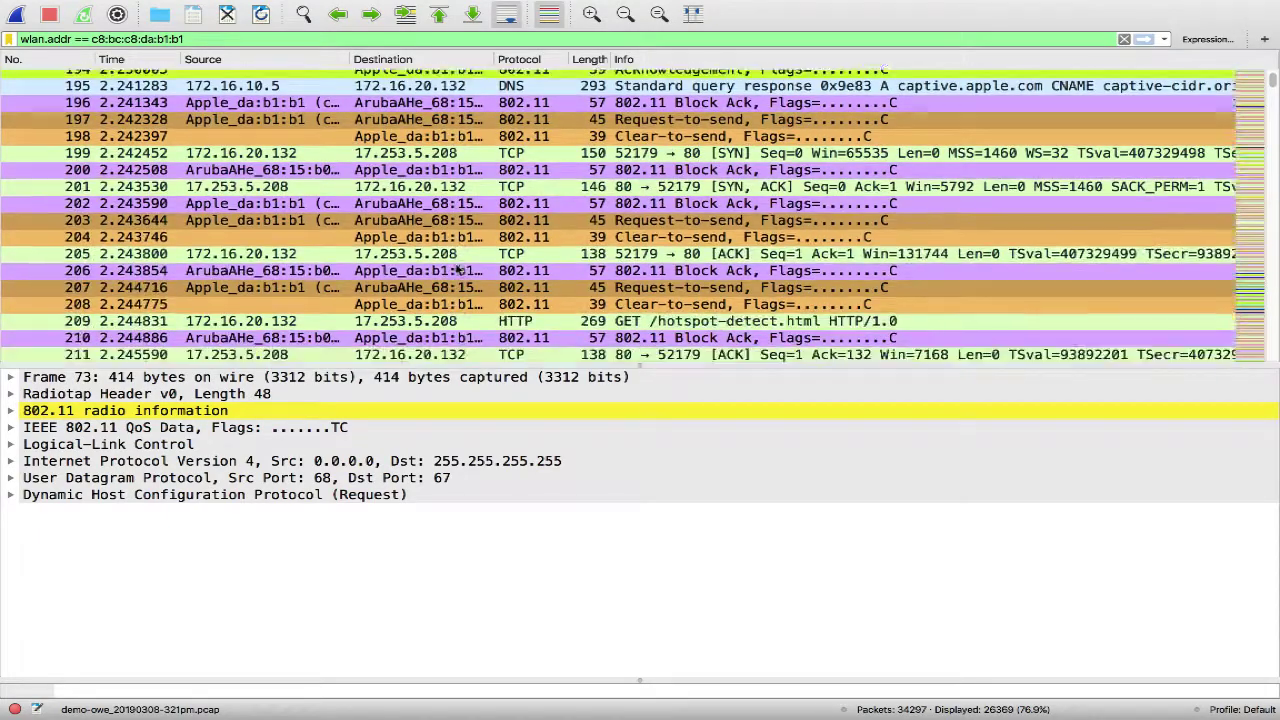
scroll(down, 3)
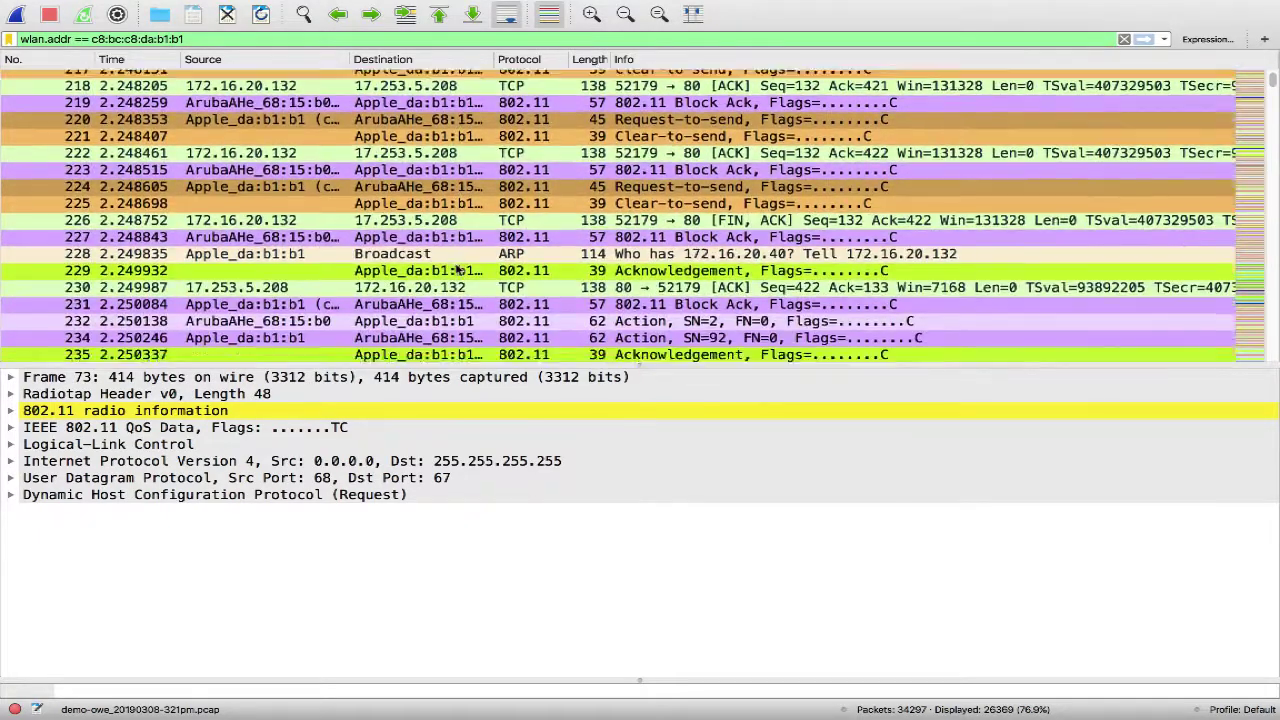
scroll(down, 3)
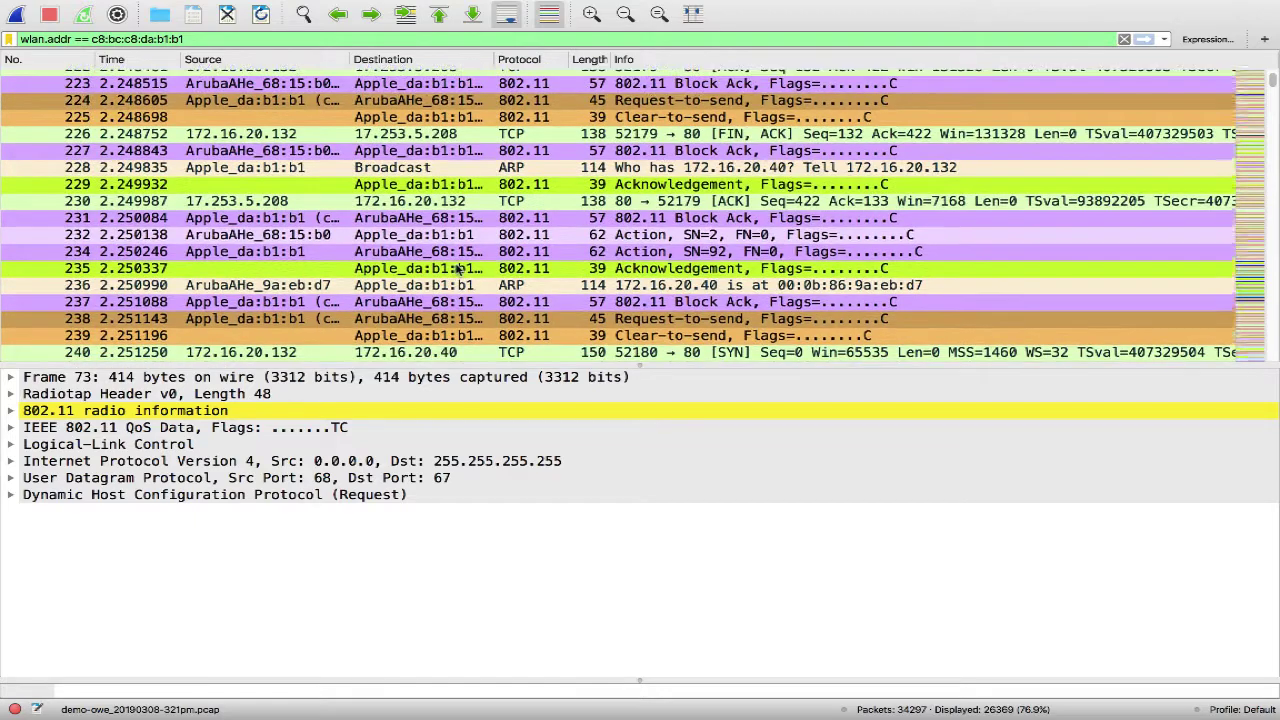